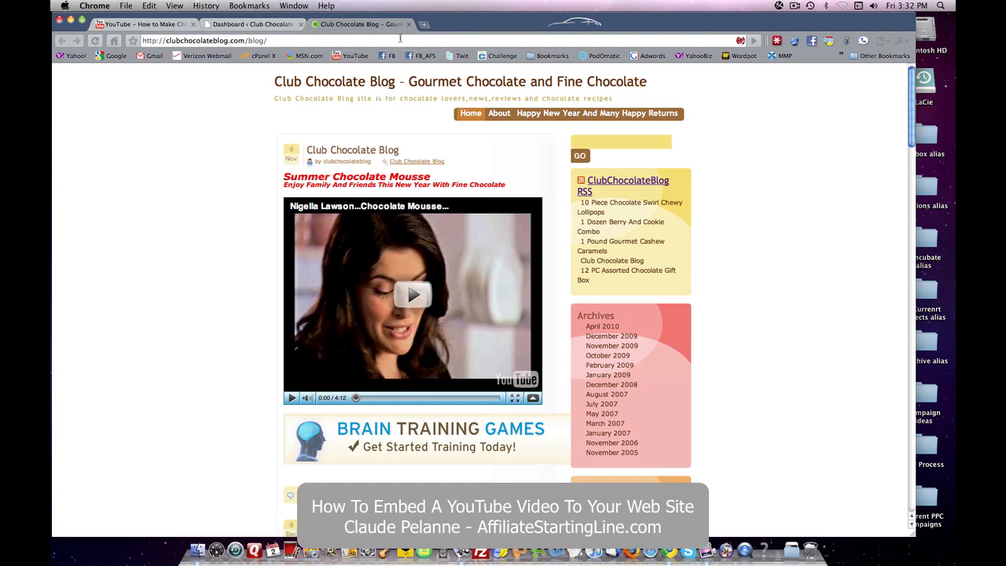
Step: Search YouTube for 'chocolate pudding', listing about 2,310 matching videos
click(141, 25)
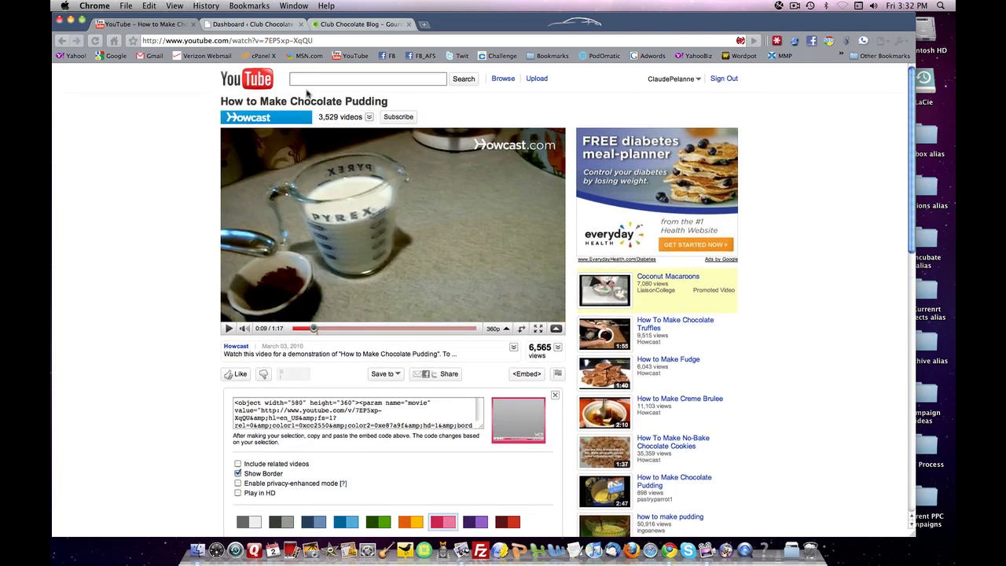
text(c)
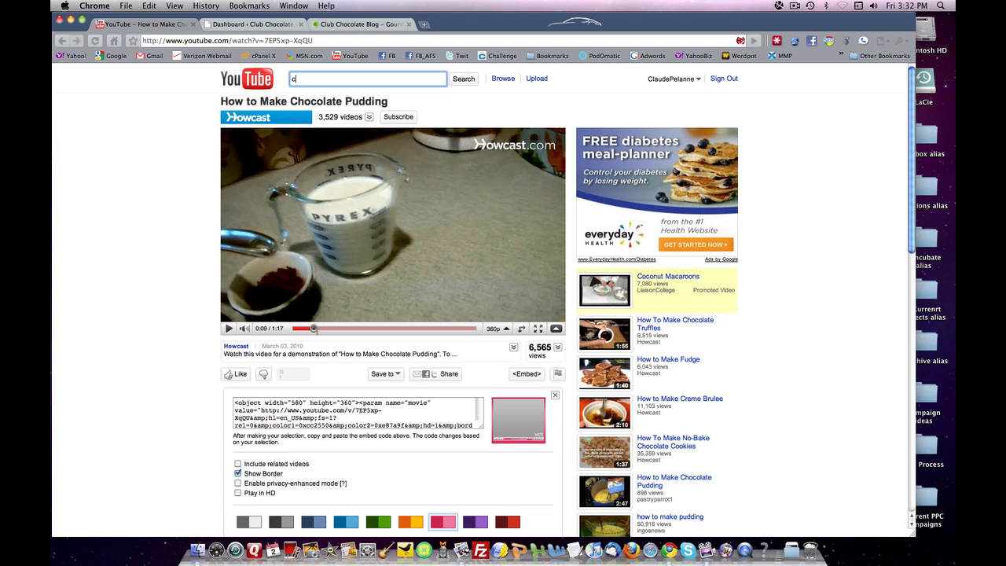
text(hocolate pudding)
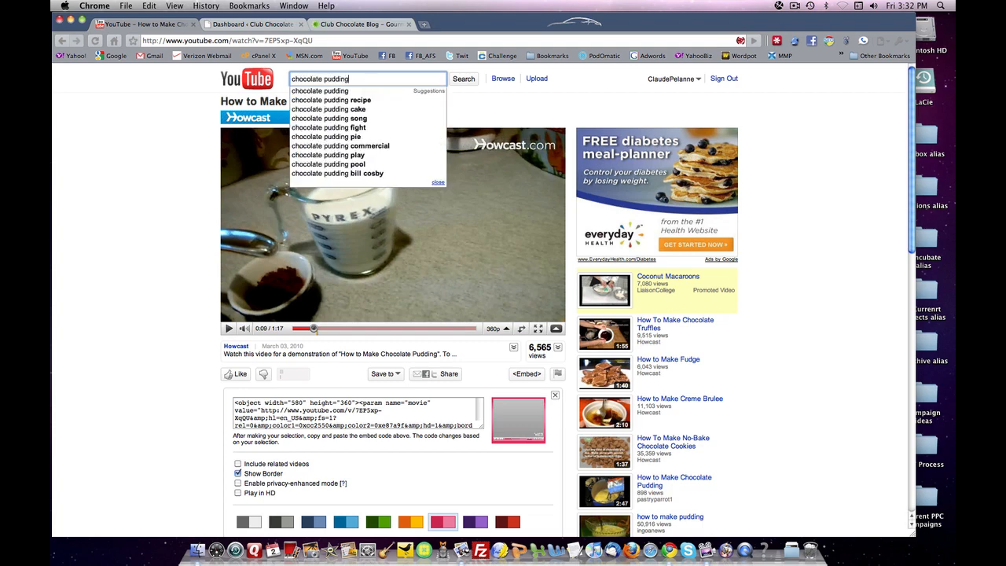
click(465, 79)
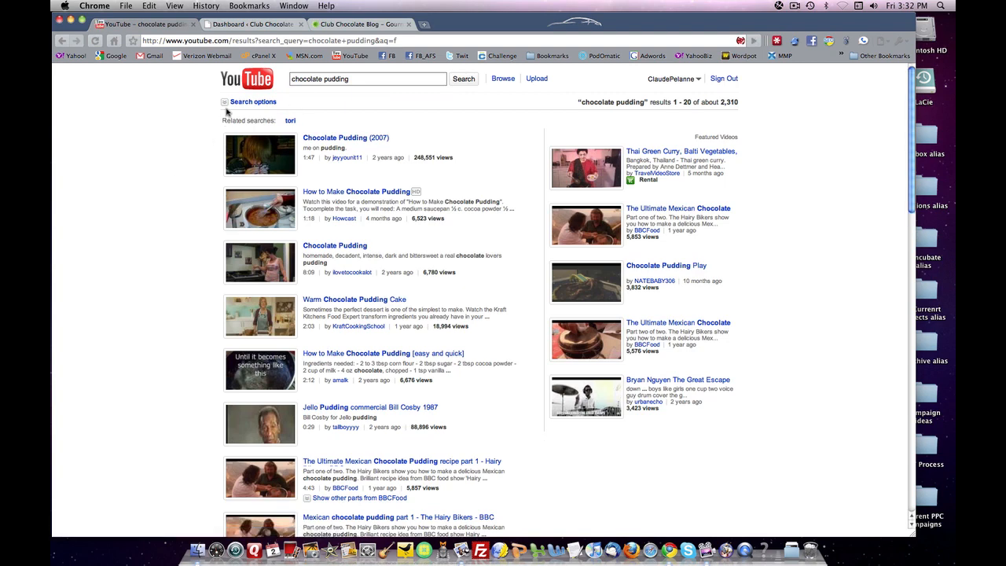
Step: Expand the search filter options and browse further down the chocolate pudding results
click(251, 101)
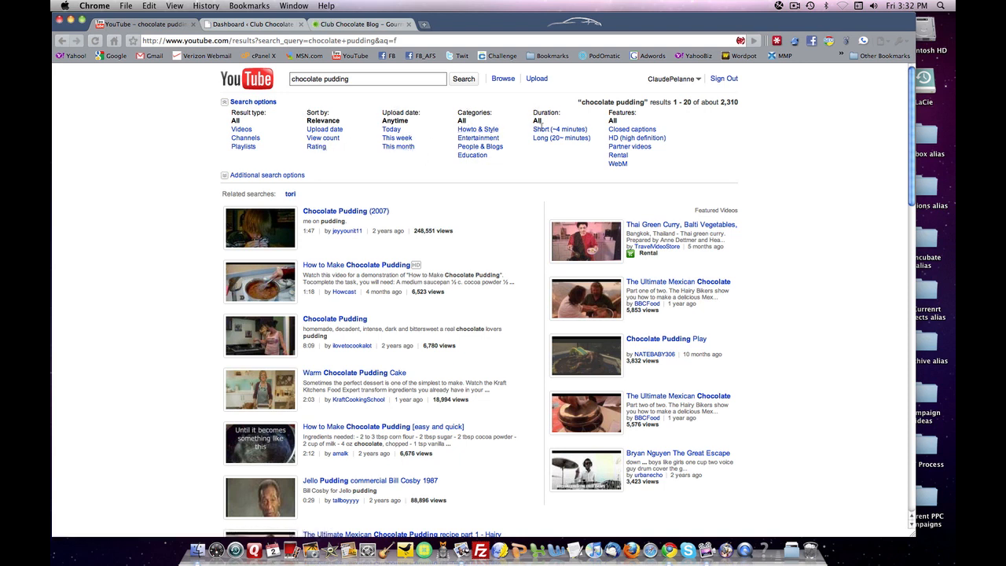
mouse_move(513, 119)
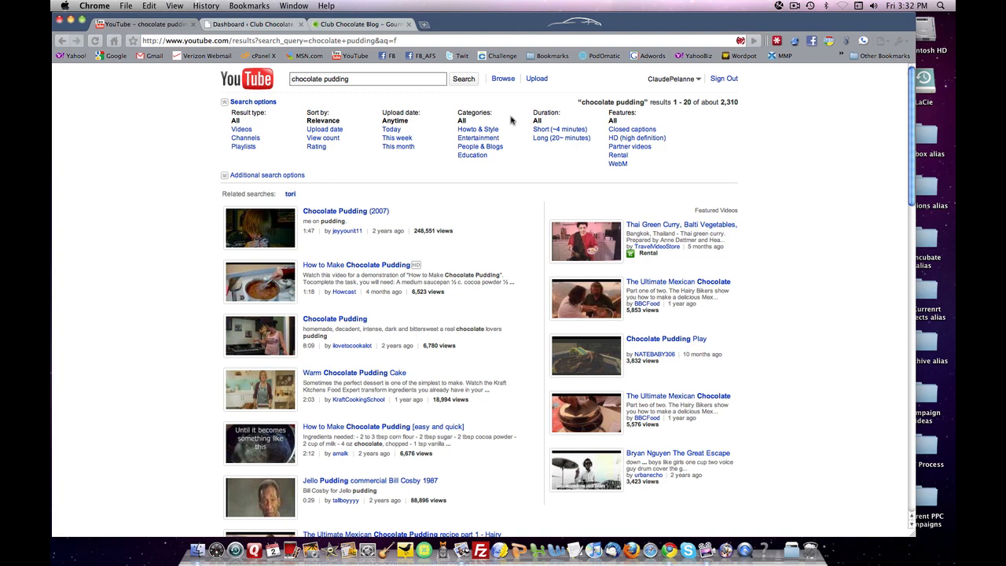
mouse_move(274, 123)
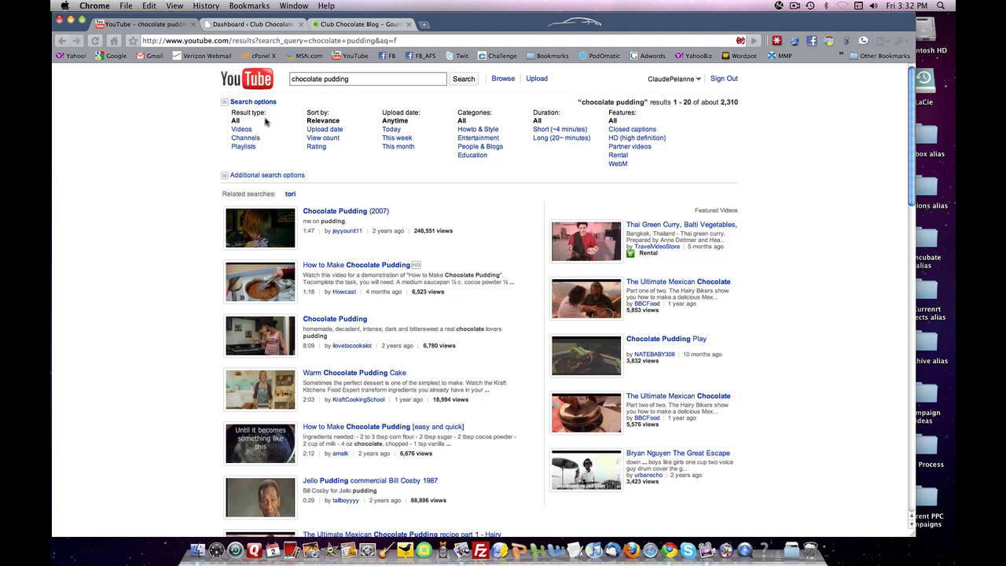
mouse_move(170, 186)
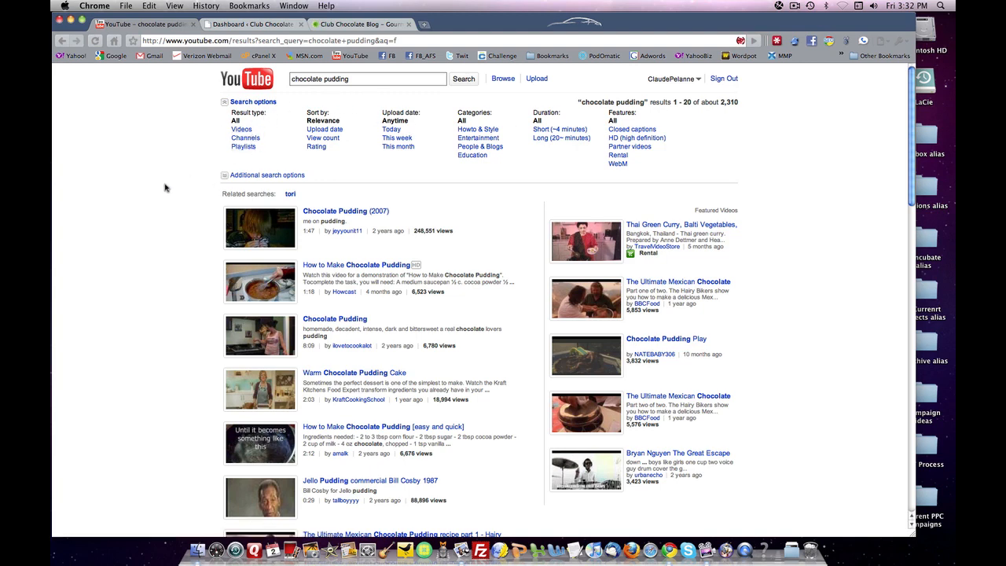
scroll(down, 3)
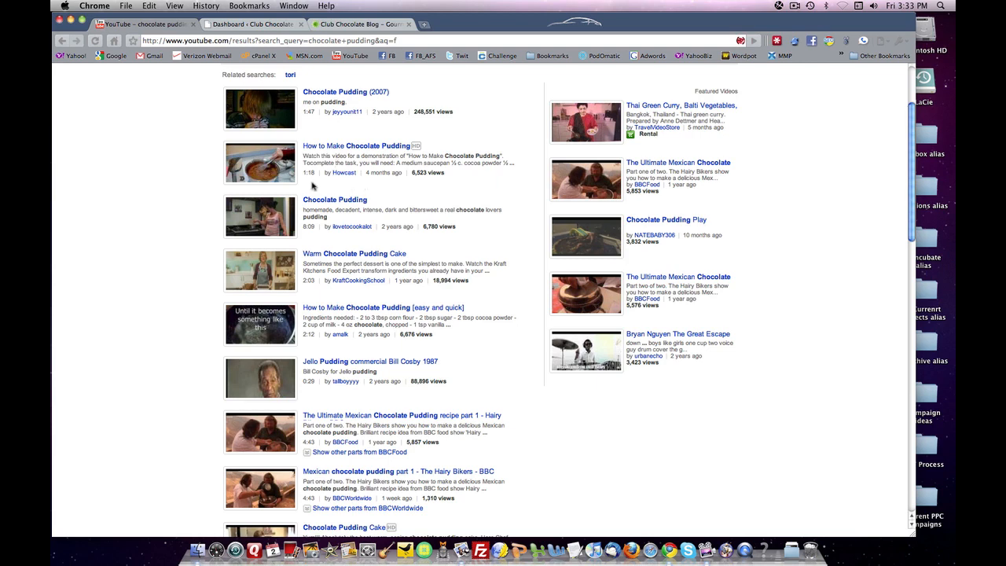
mouse_move(305, 185)
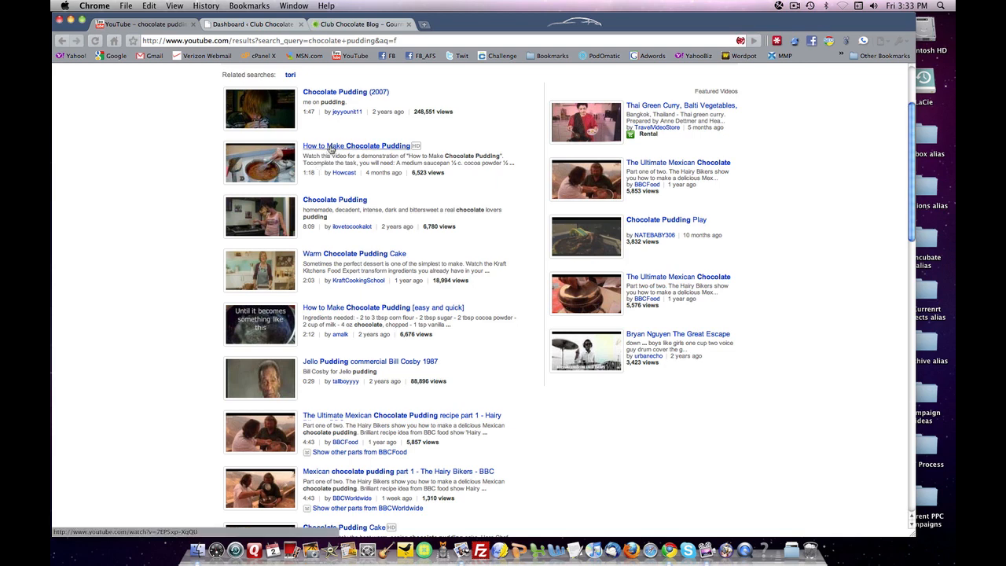
Step: View the Howcast 'How to Make Chocolate Pudding' video with its full description and statistics (6,559 views)
click(353, 144)
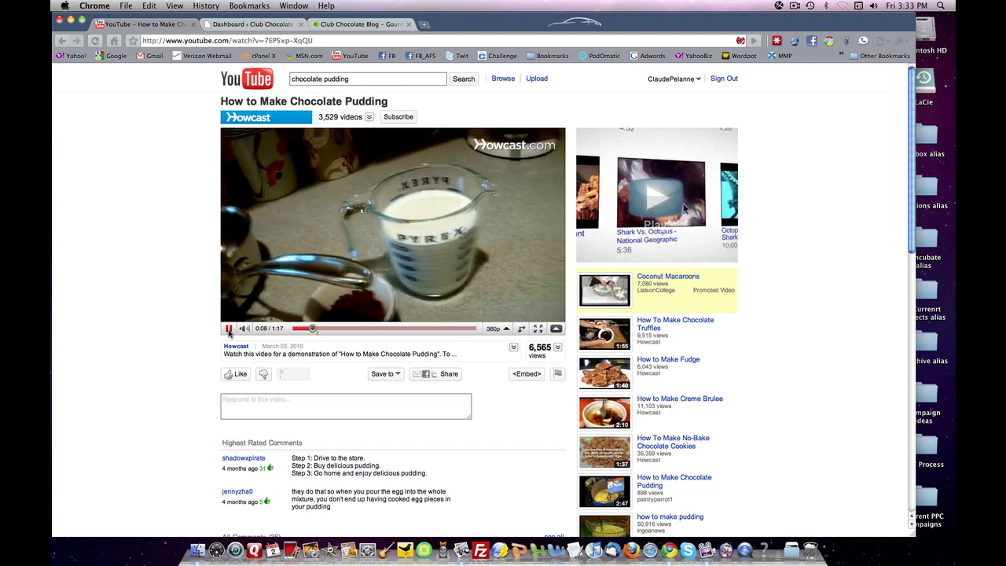
click(229, 328)
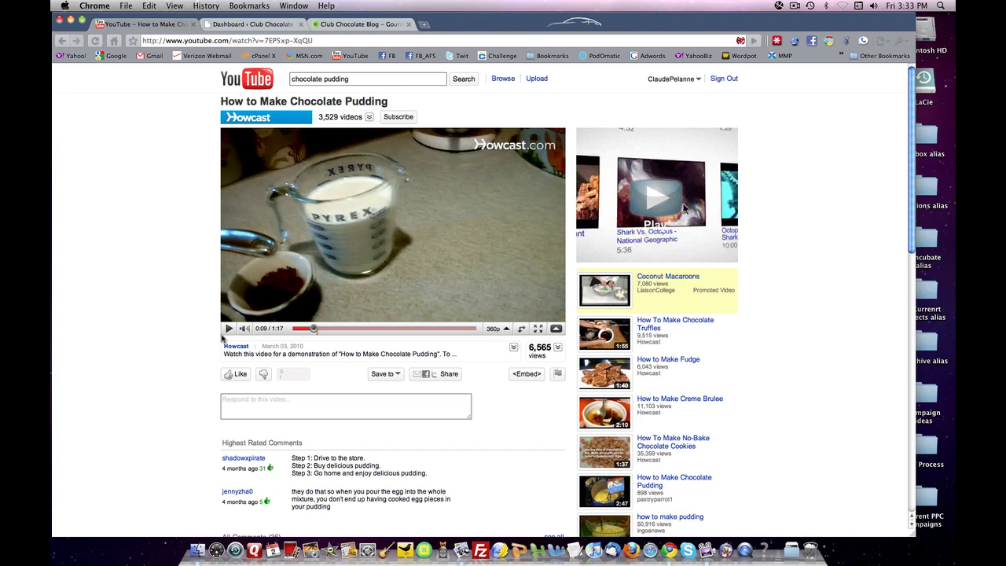
scroll(down, 3)
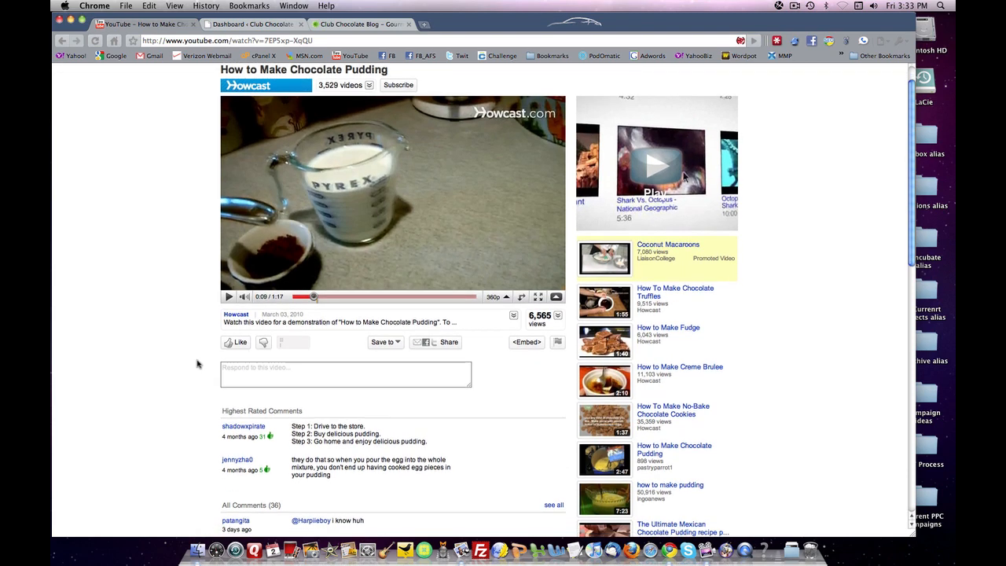
scroll(down, 3)
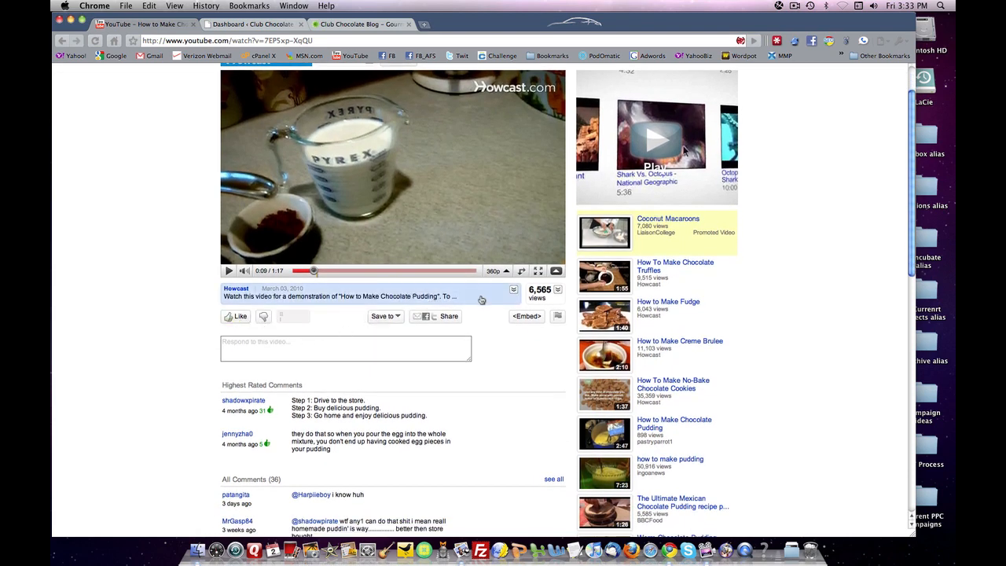
click(512, 291)
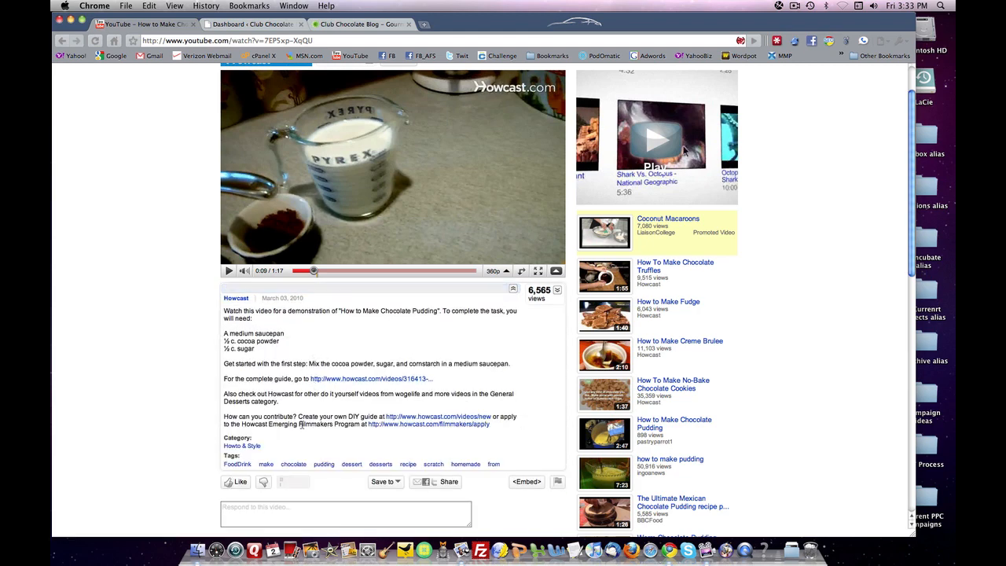
mouse_move(265, 327)
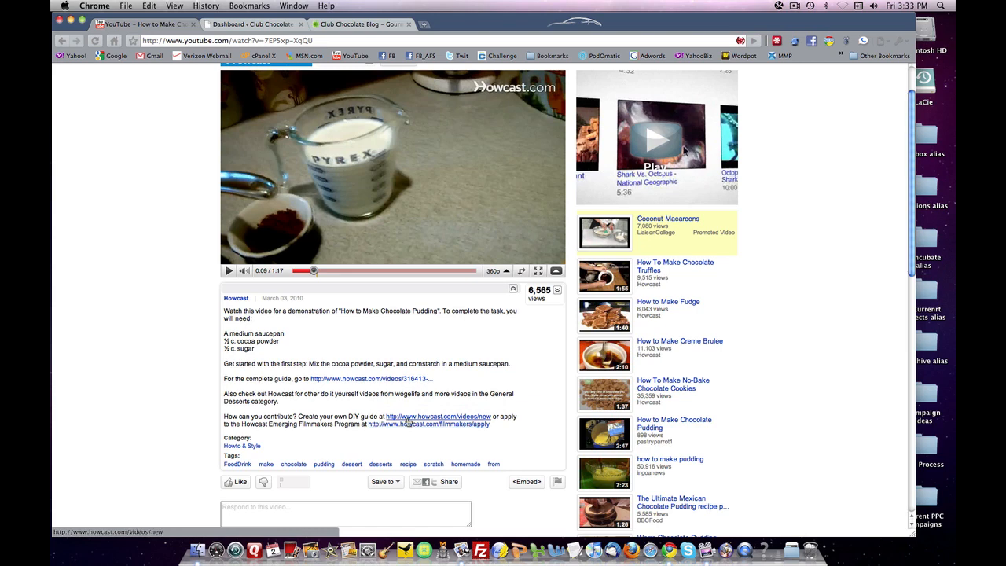
mouse_move(202, 387)
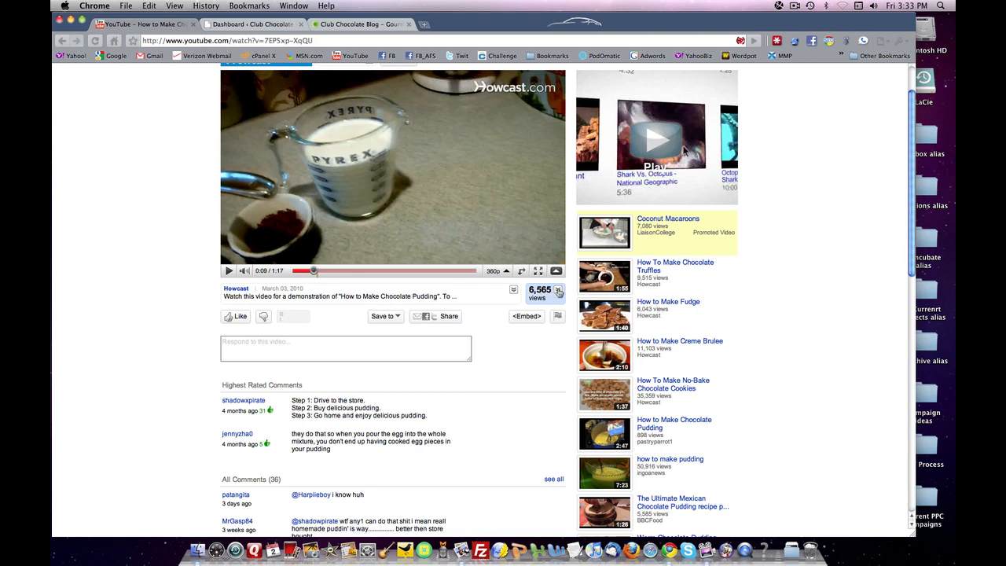
click(557, 289)
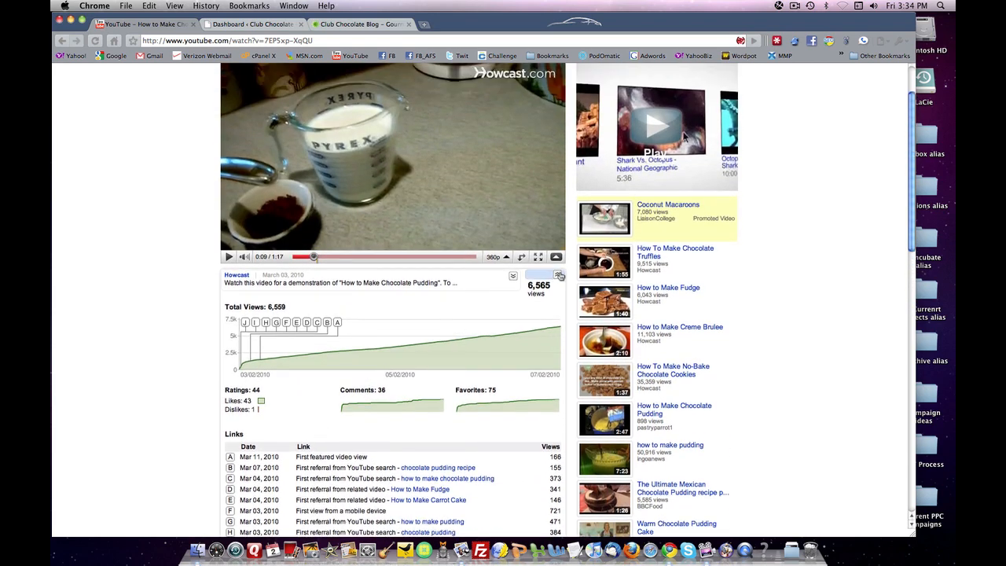
Step: Show the video's embed options and keep the default player colour theme after trying others
click(512, 275)
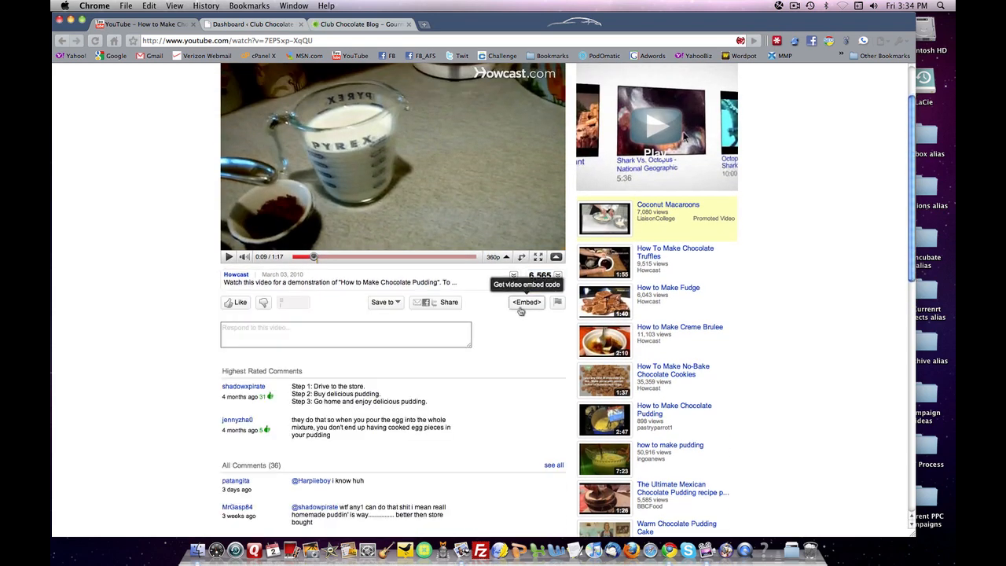
mouse_move(517, 315)
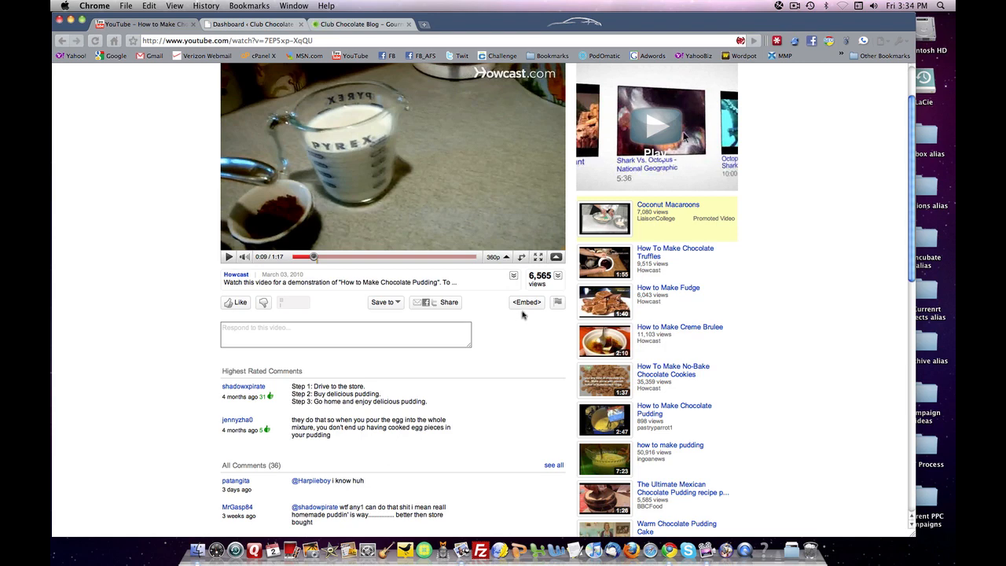
click(525, 302)
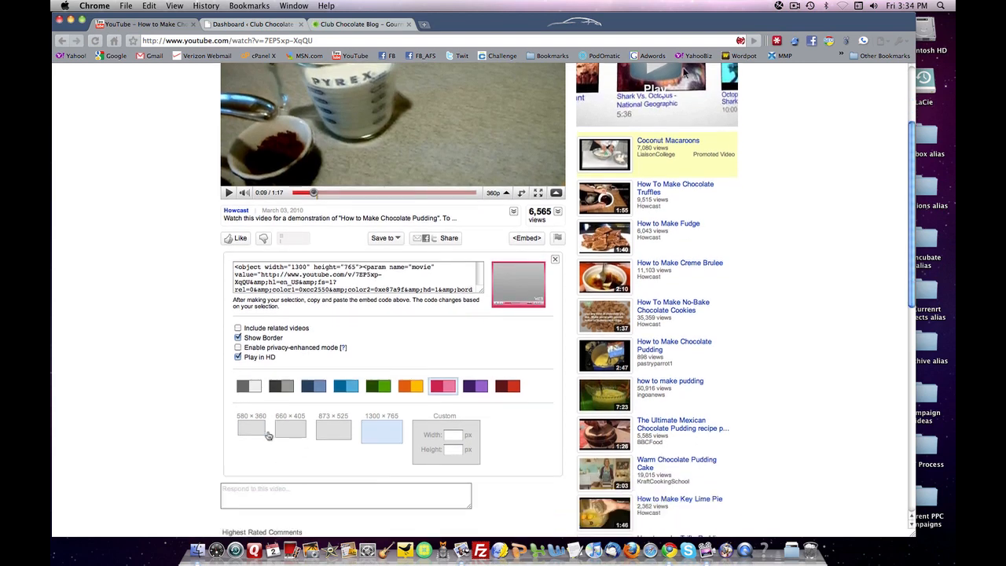
click(280, 387)
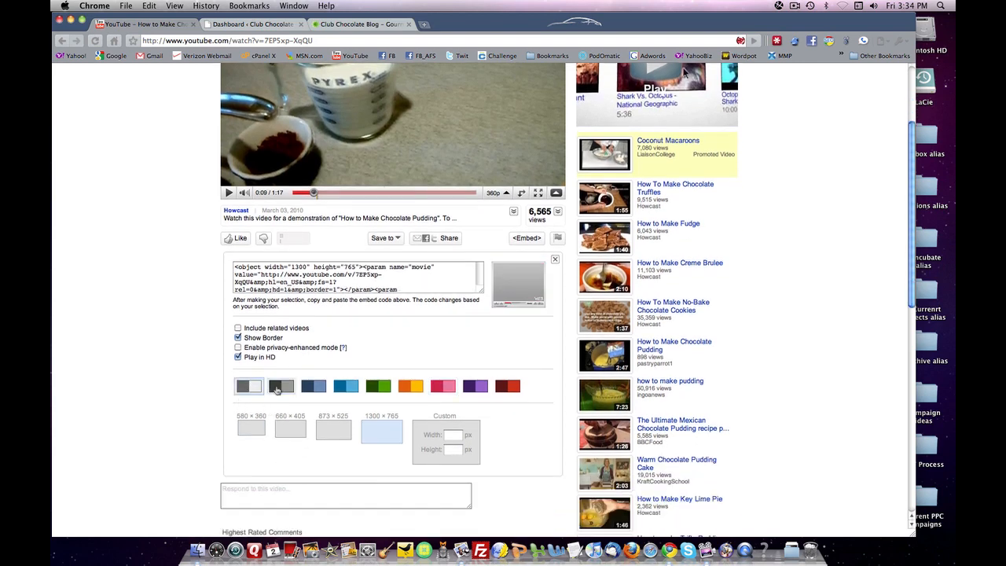
click(313, 386)
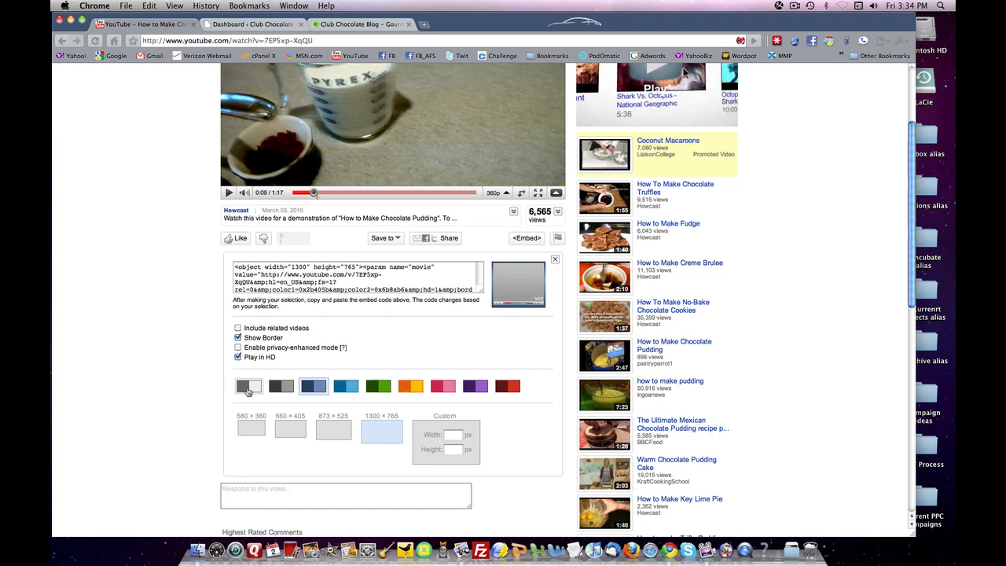
click(248, 387)
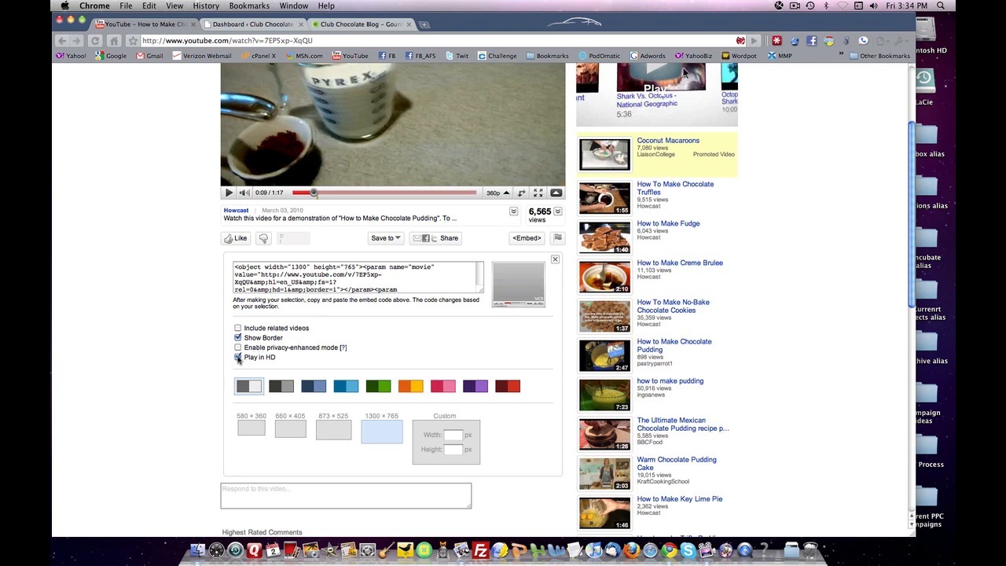
Step: Leave HD playback off and set the embed to the smallest 560×340 player size after trying the presets
click(239, 358)
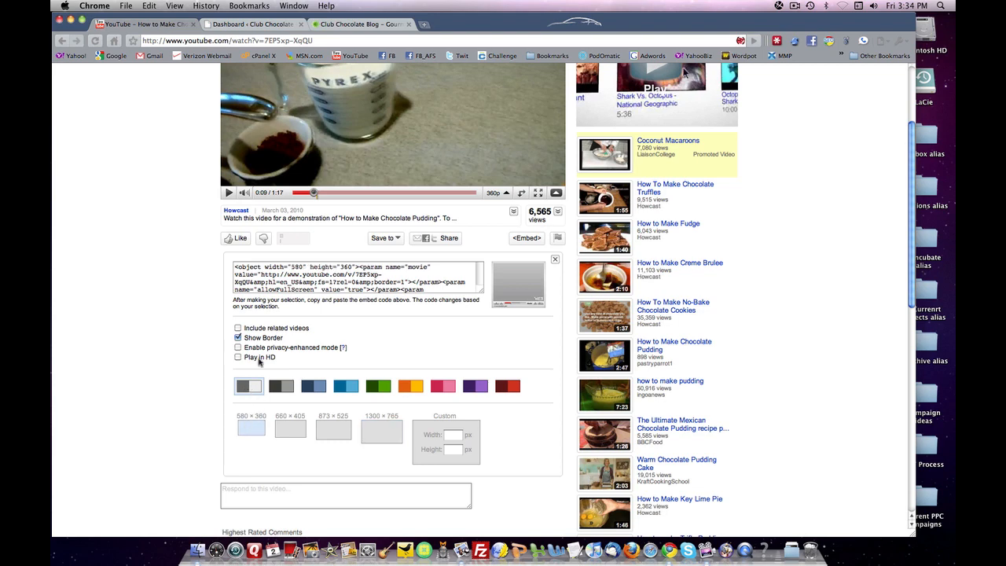
click(238, 358)
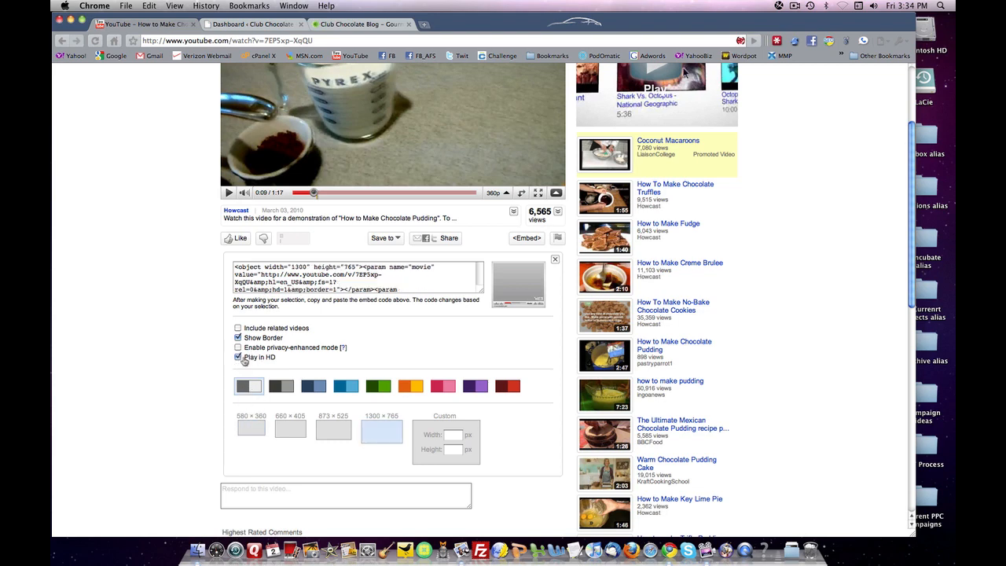
click(239, 358)
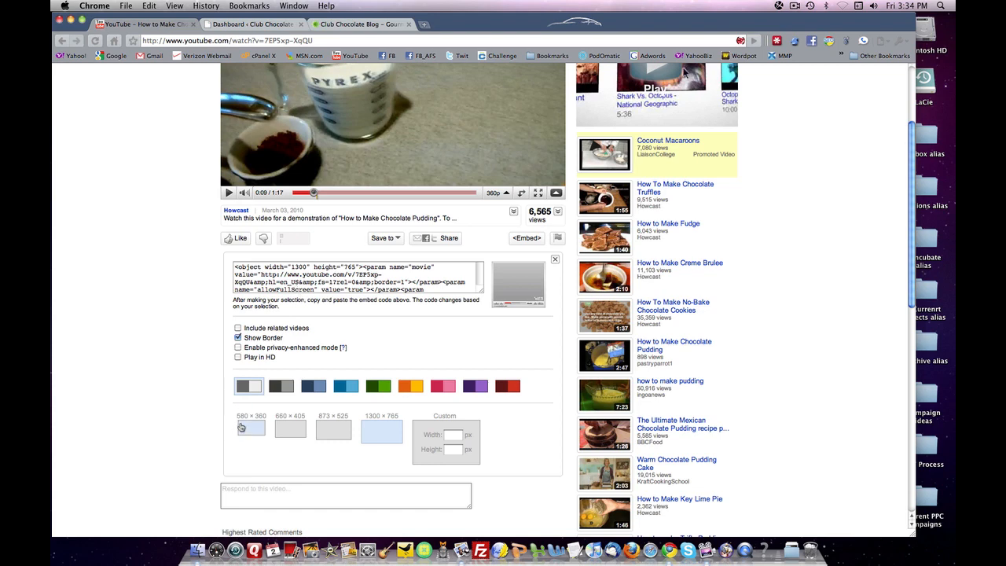
click(252, 429)
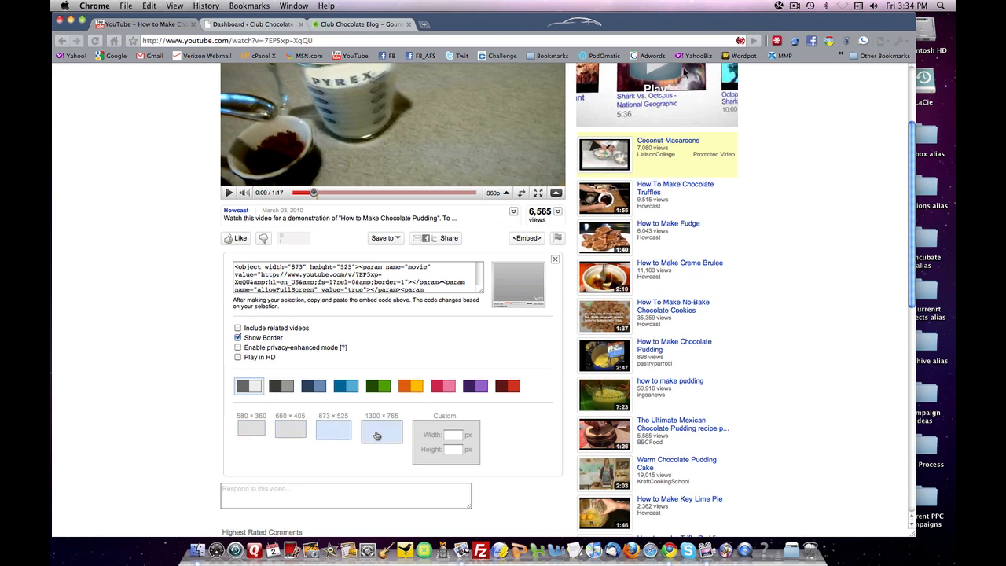
click(380, 430)
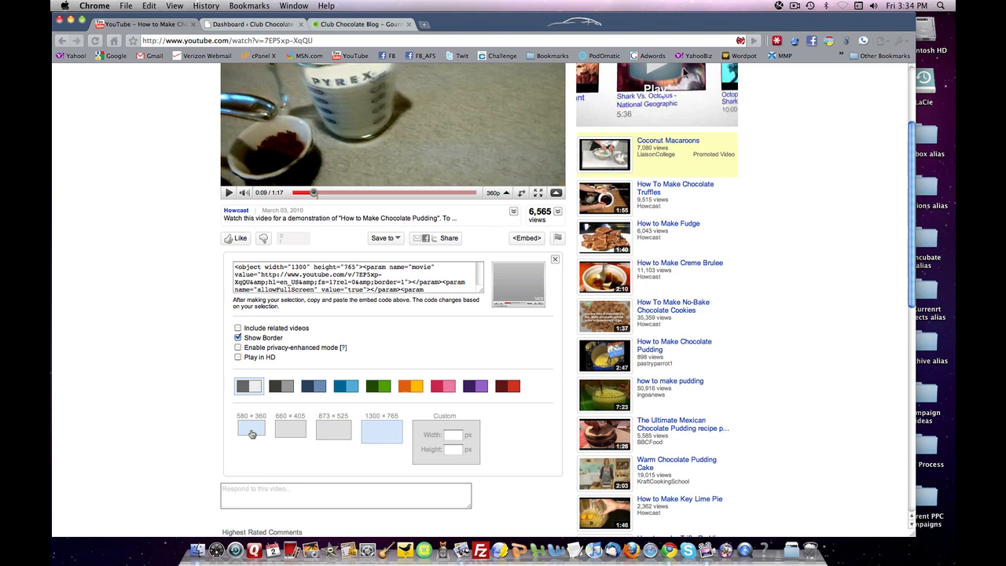
click(251, 433)
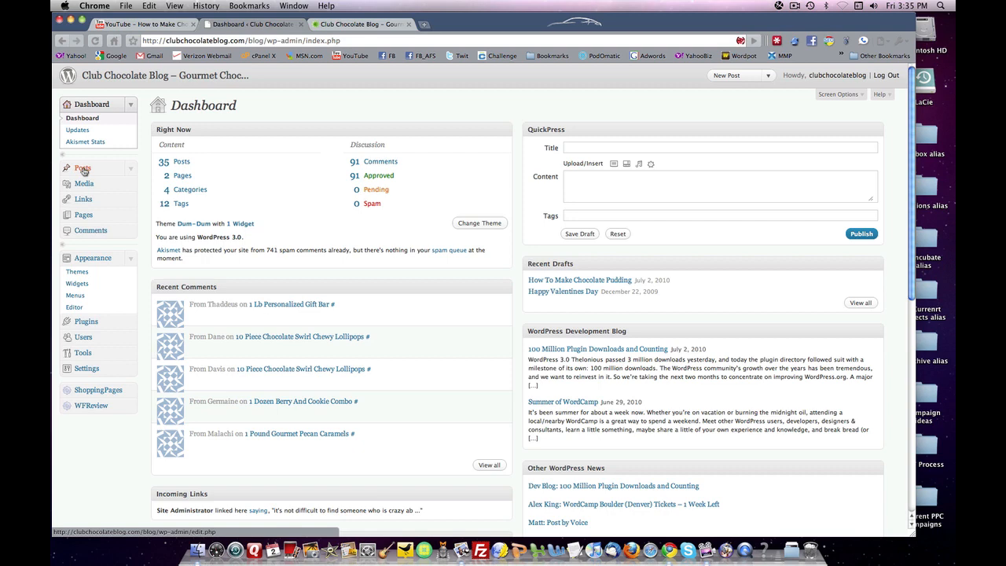
Step: Create a new post and place the YouTube embed code in its HTML body, starting the title with 'H'
click(79, 167)
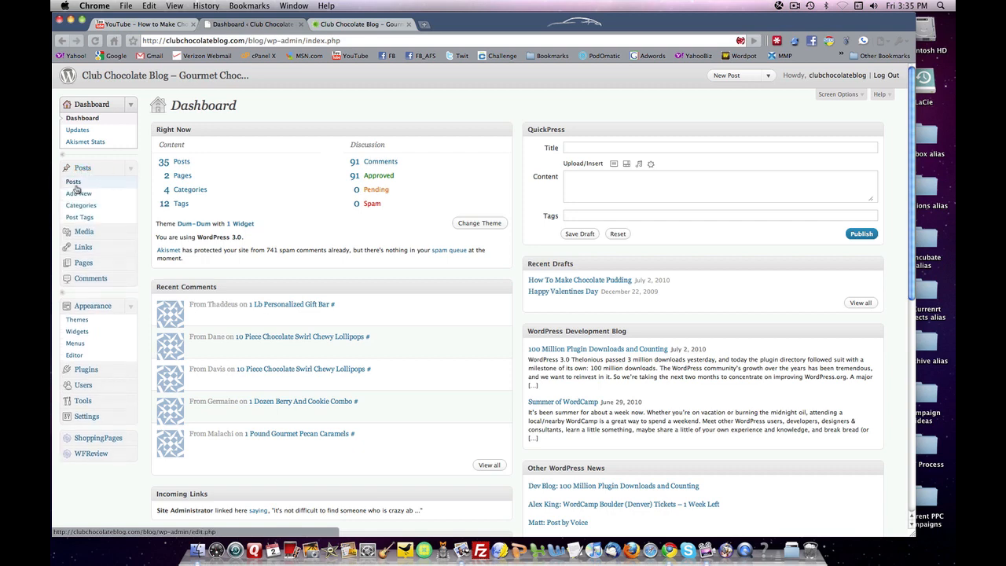
click(78, 194)
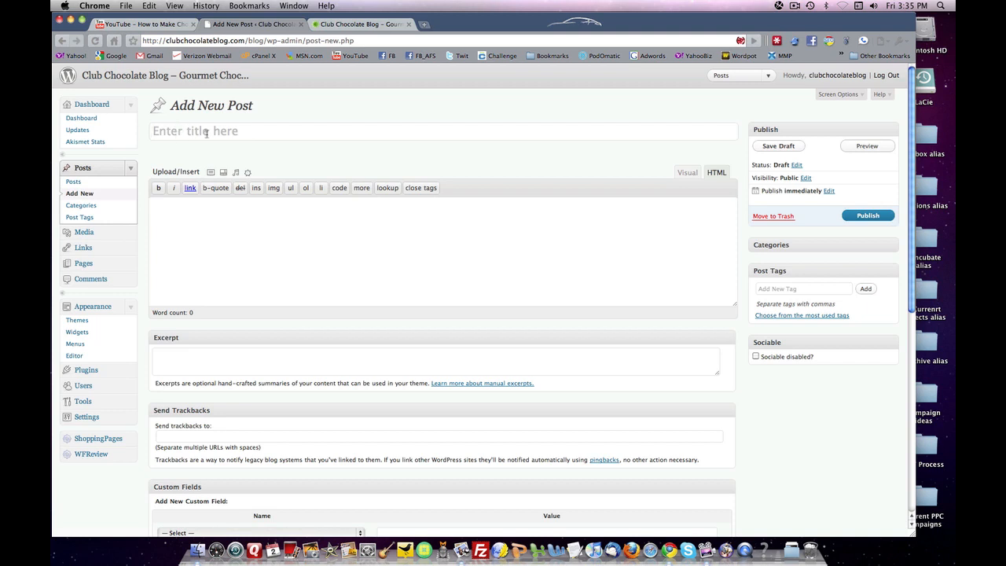
click(367, 217)
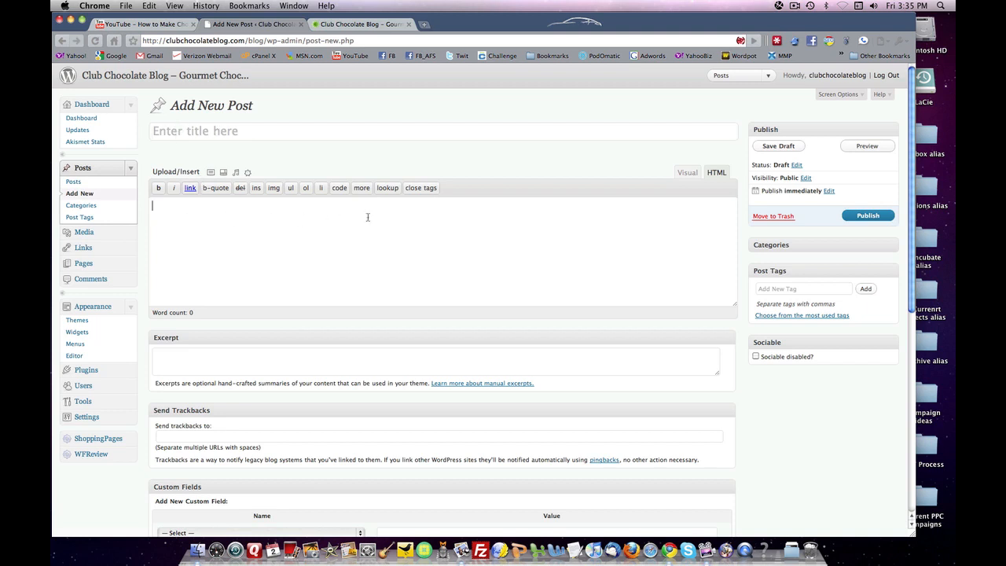
click(687, 171)
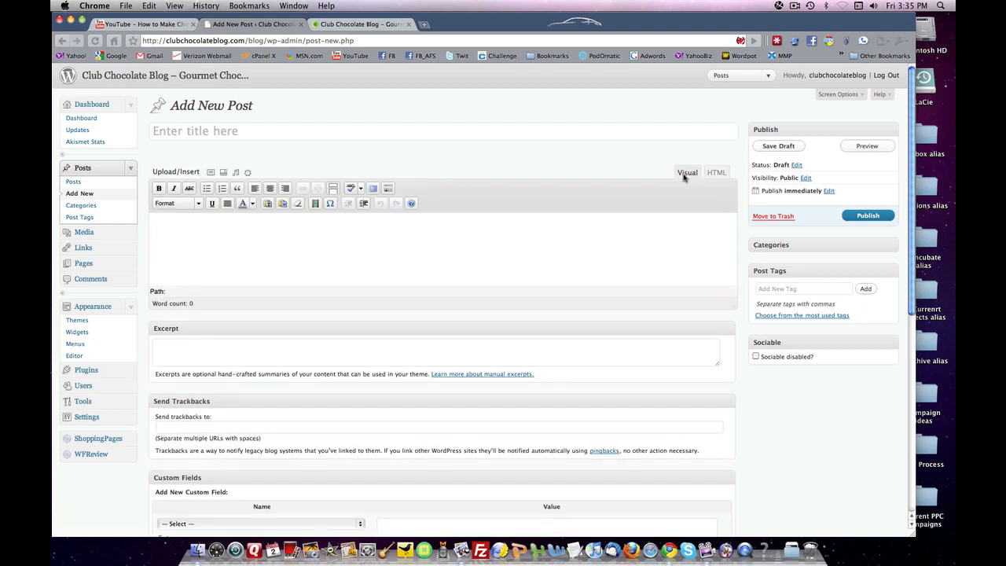
click(717, 172)
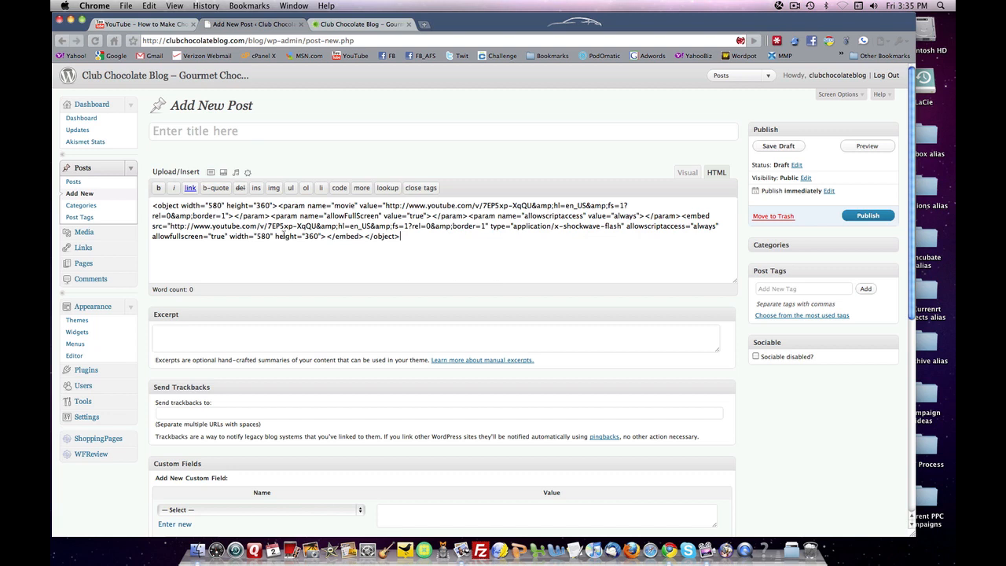
mouse_move(232, 257)
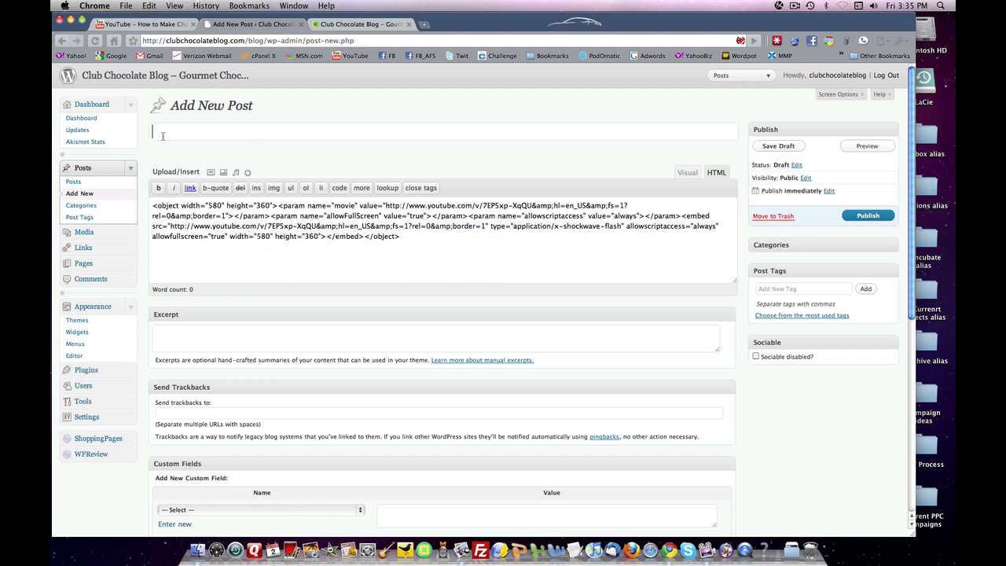
text(H)
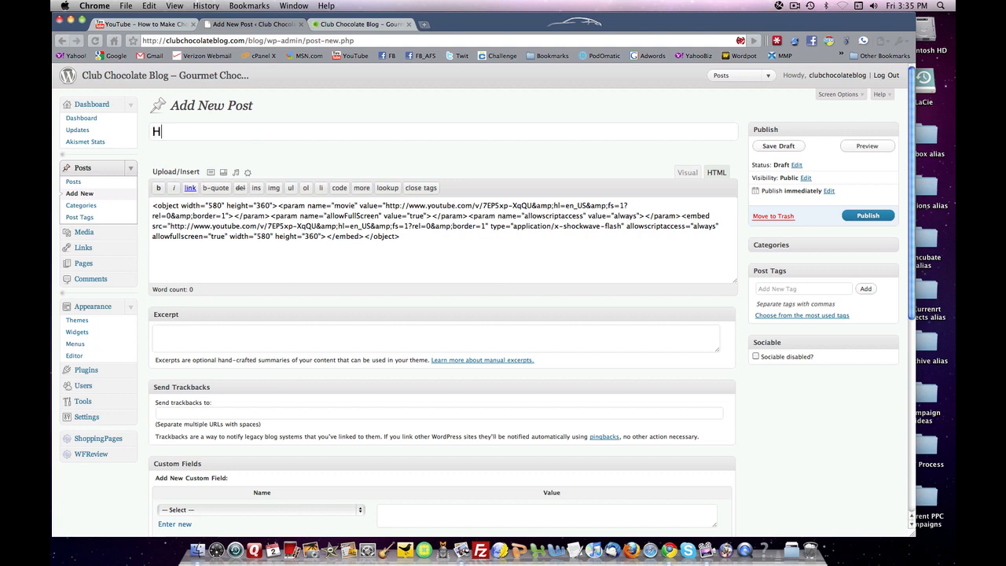
Step: Title the post 'How To Make Chocolate Pudding', correcting a typo along the way
text(ow To Make Choco)
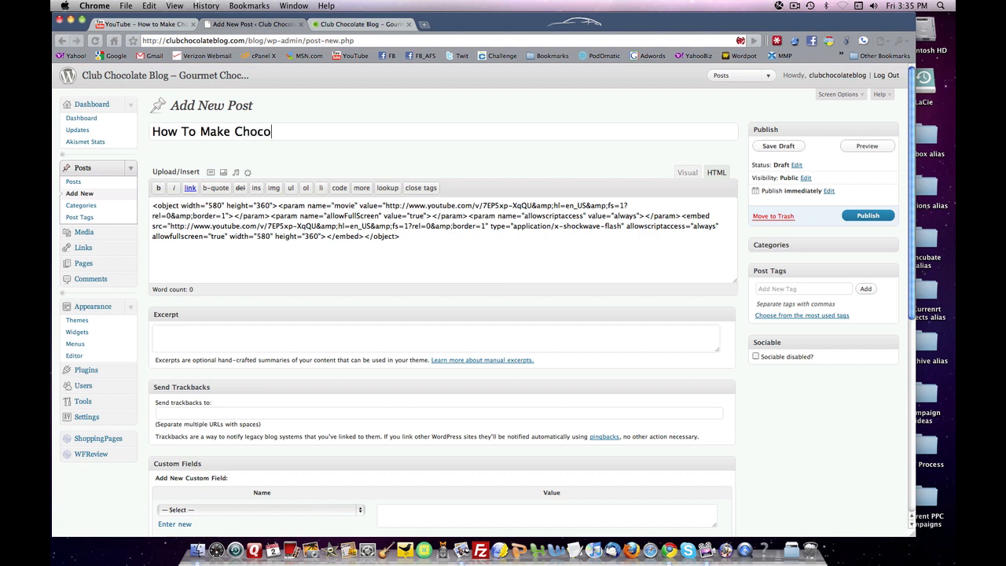
text(late Pue)
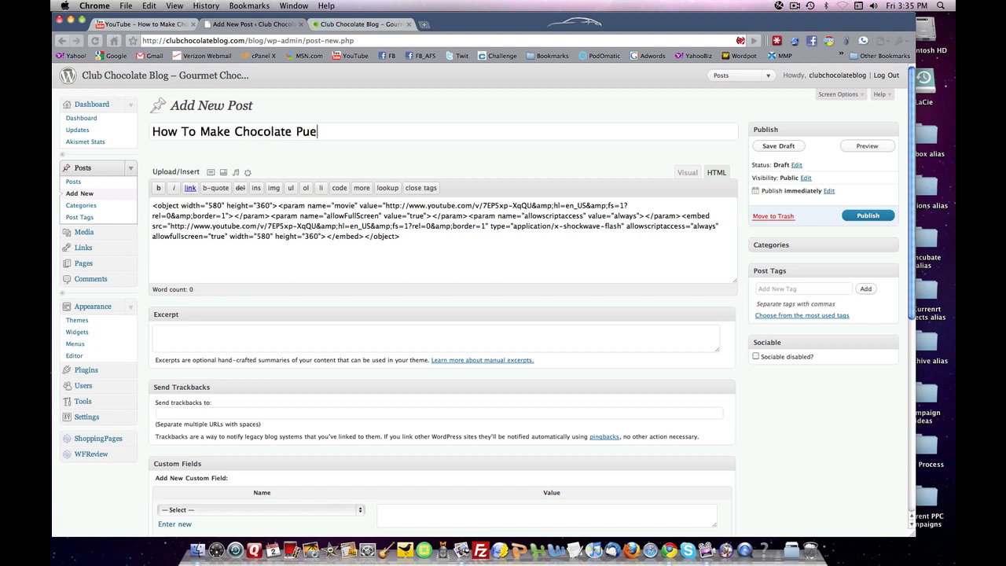
key(Backspace)
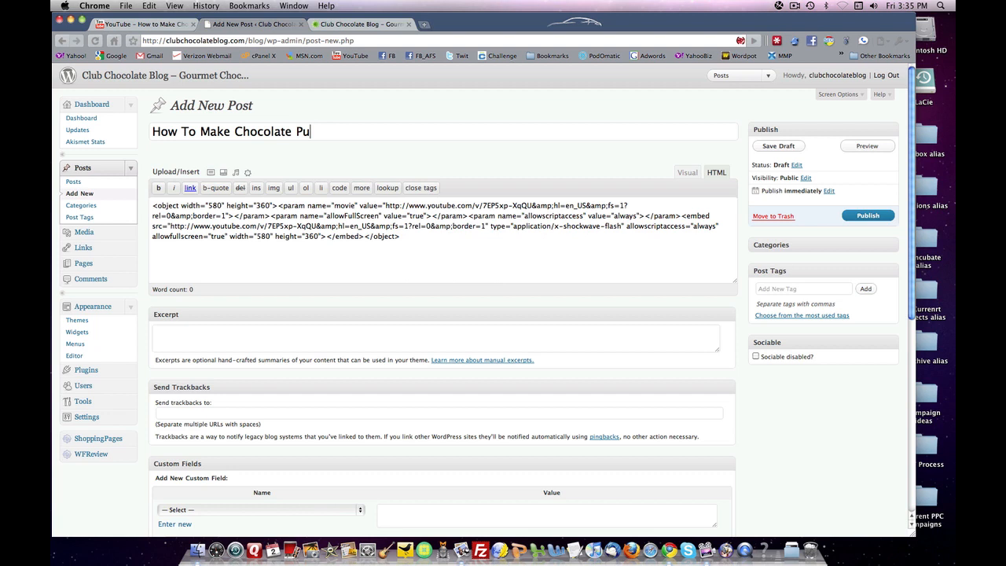
text(dding)
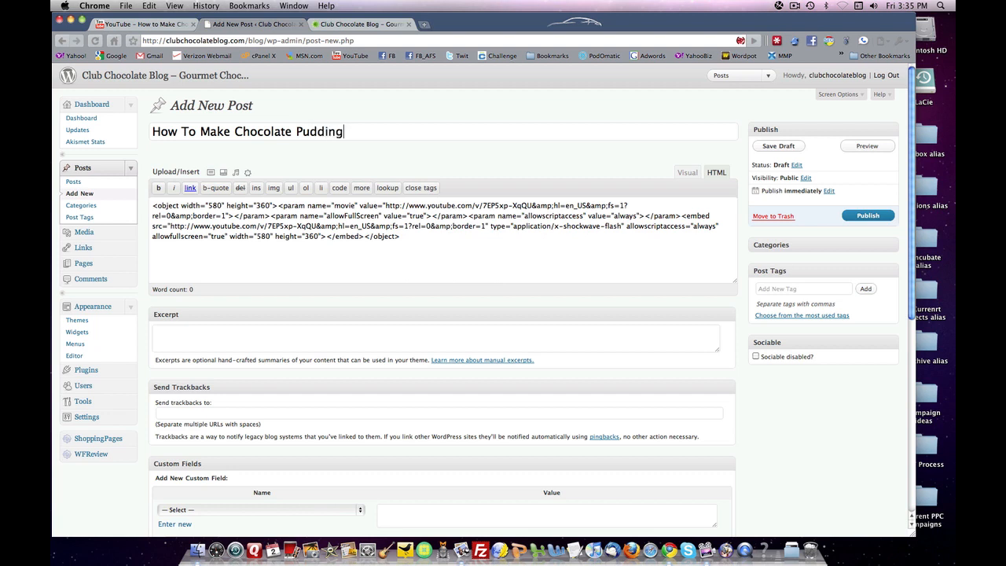
mouse_move(804, 165)
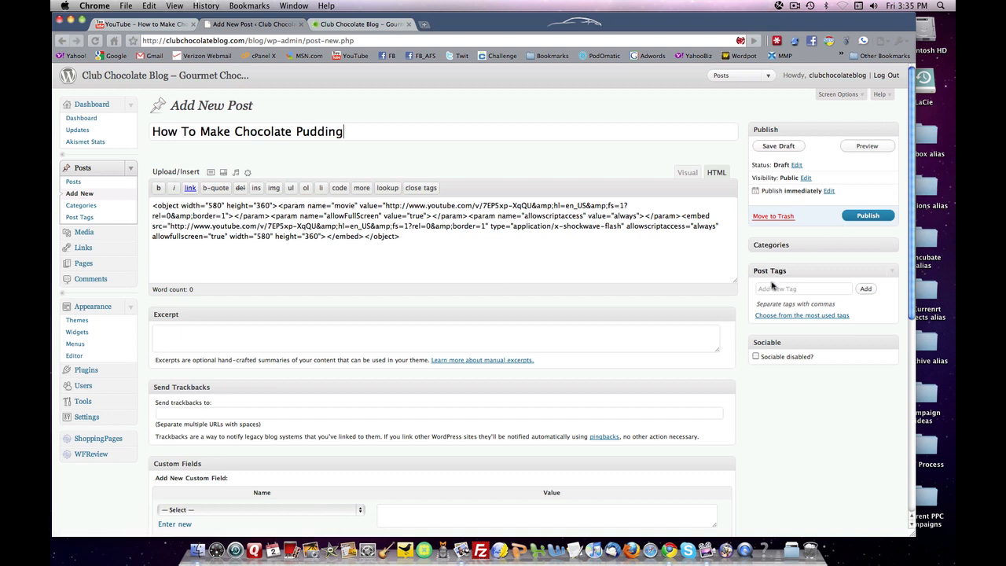
Step: Add the tags 'How To Make Chocolate Pudding' and 'chocolate pudding' to the post
click(803, 289)
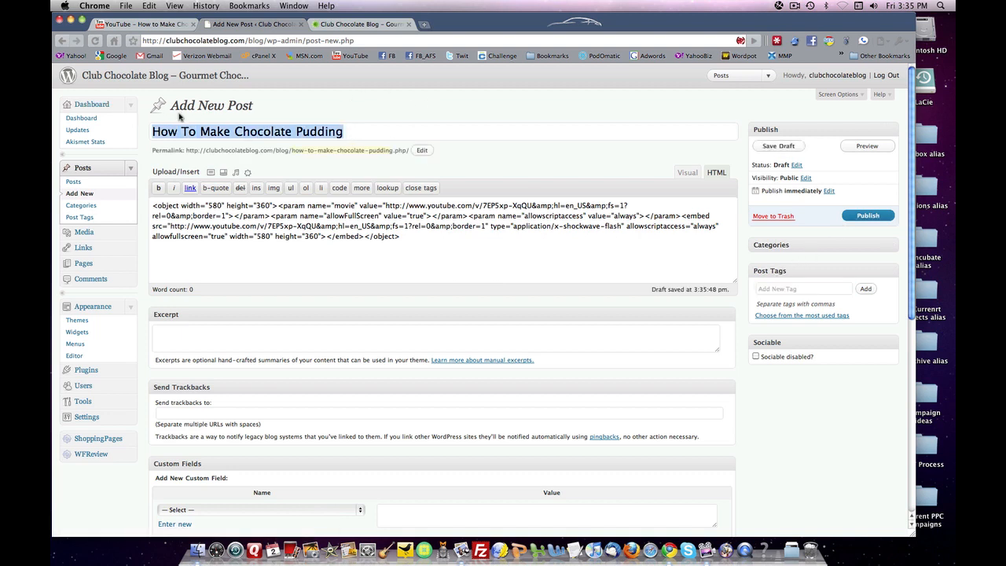
click(801, 289)
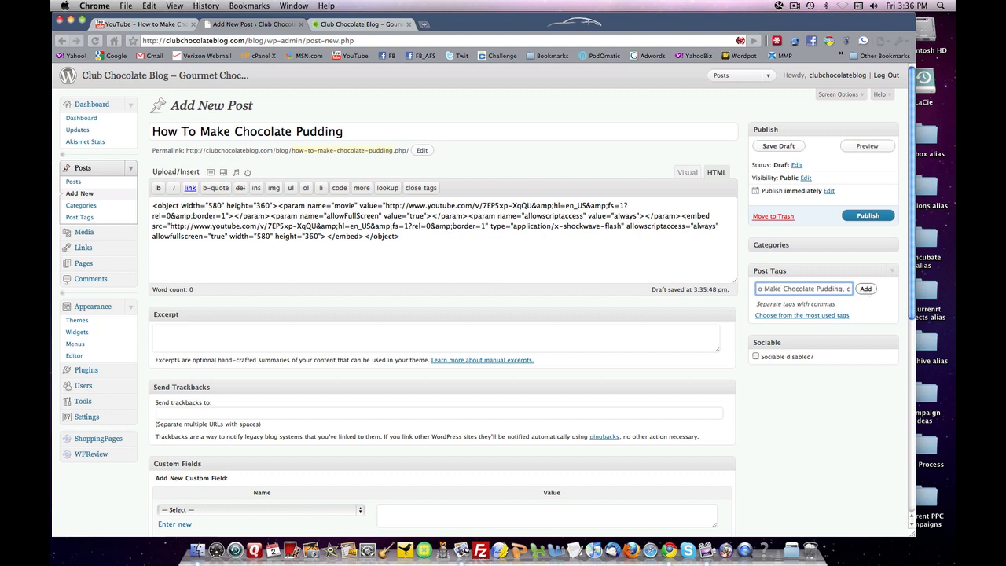
text(chocolate puddin)
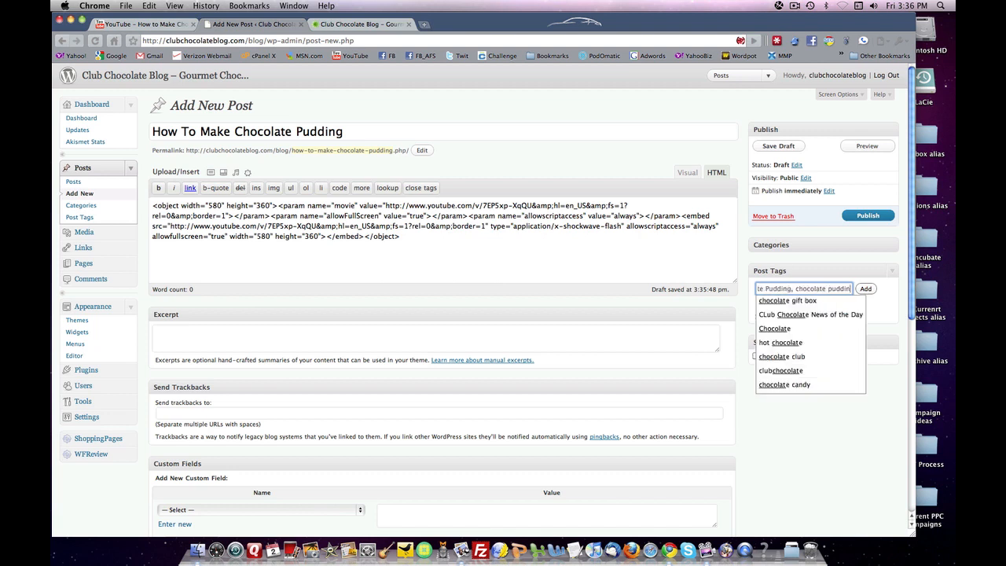
click(865, 290)
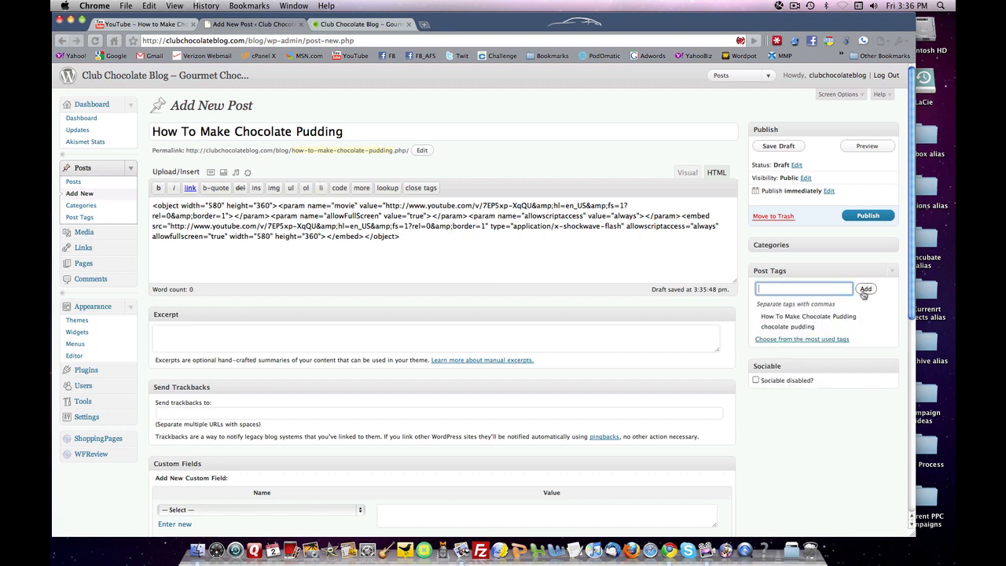
Step: Fill the SEO title and description with 'How To Make Chocolate Pudding'
scroll(down, 3)
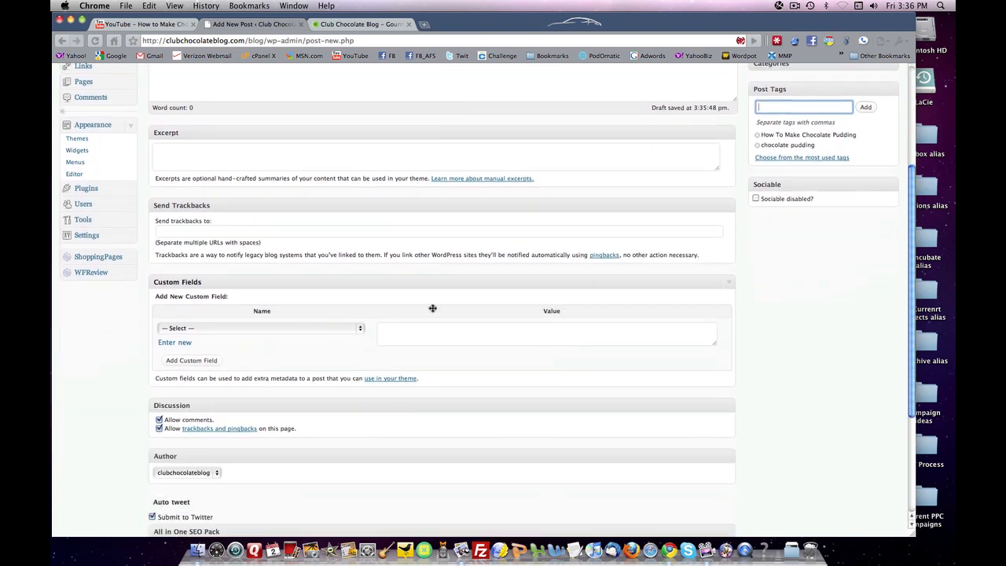
scroll(down, 3)
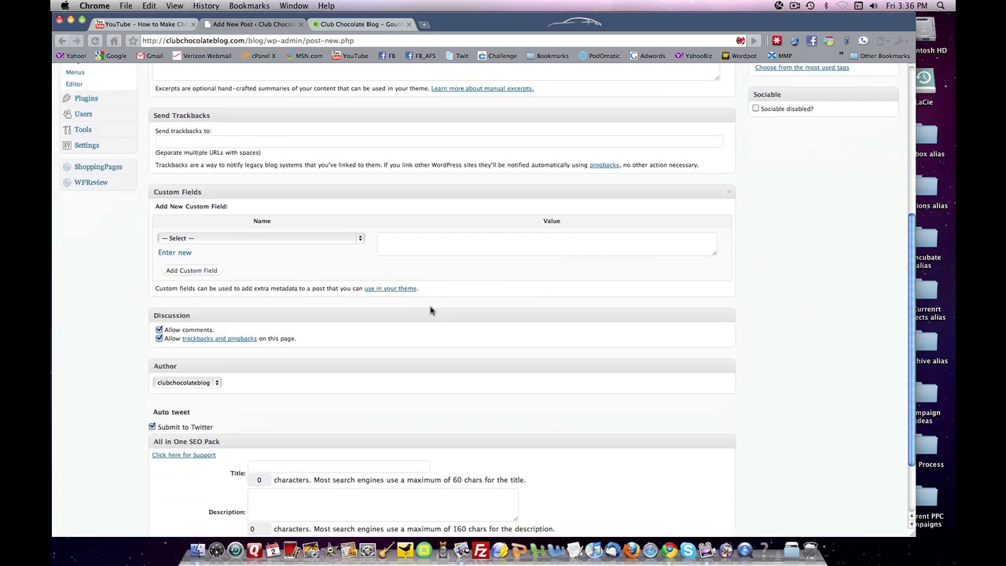
scroll(down, 3)
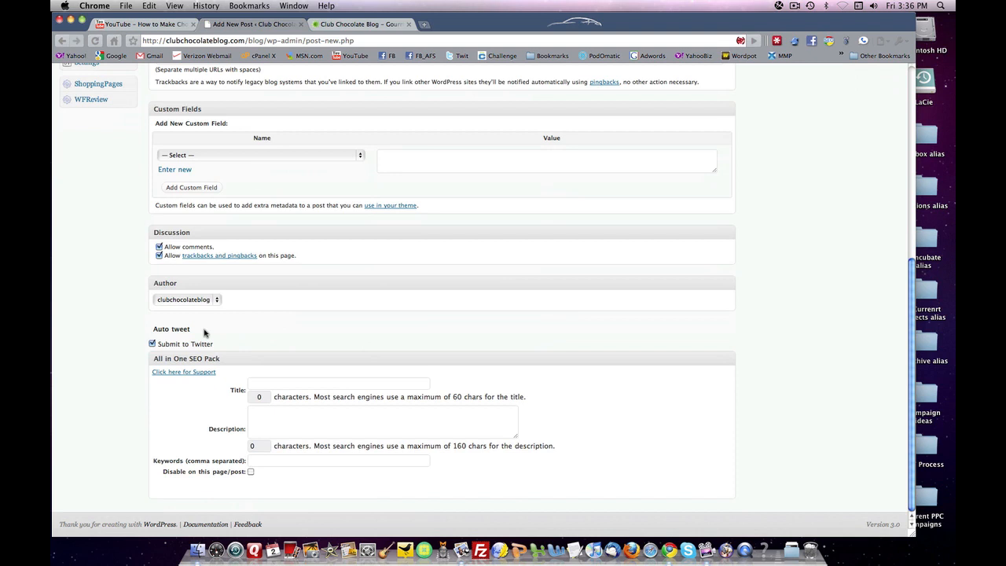
click(339, 383)
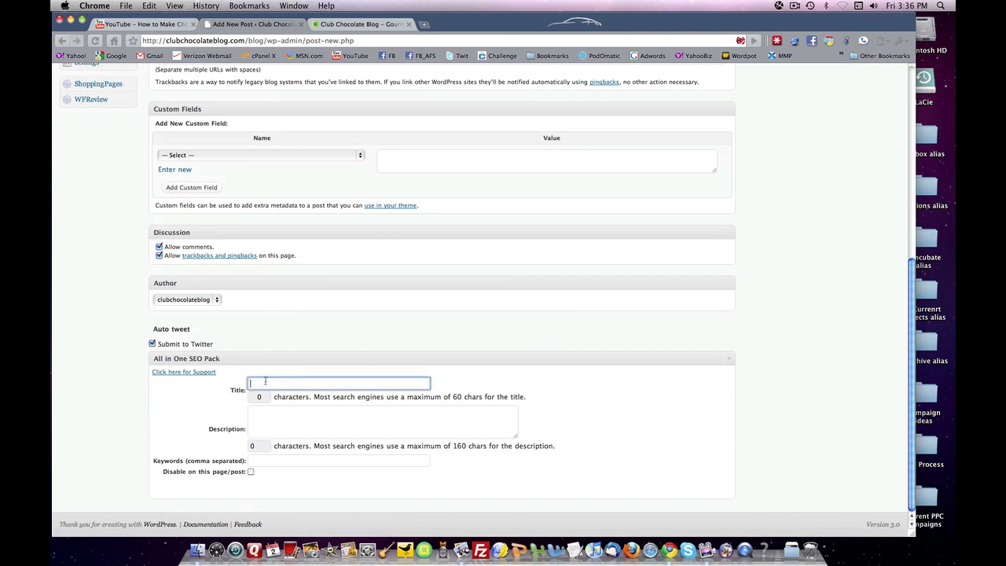
text(How To Make Chocolate Pudding)
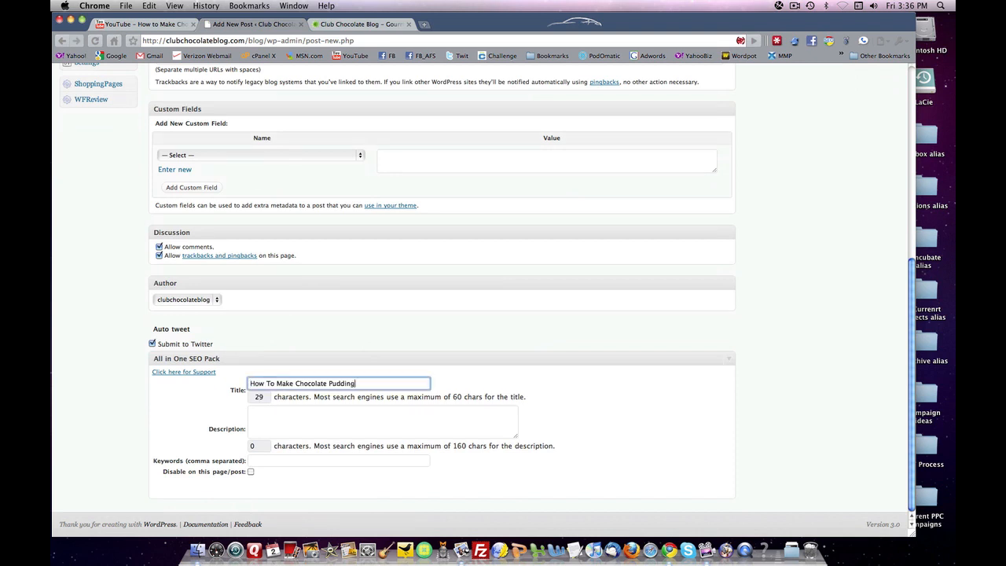
click(383, 422)
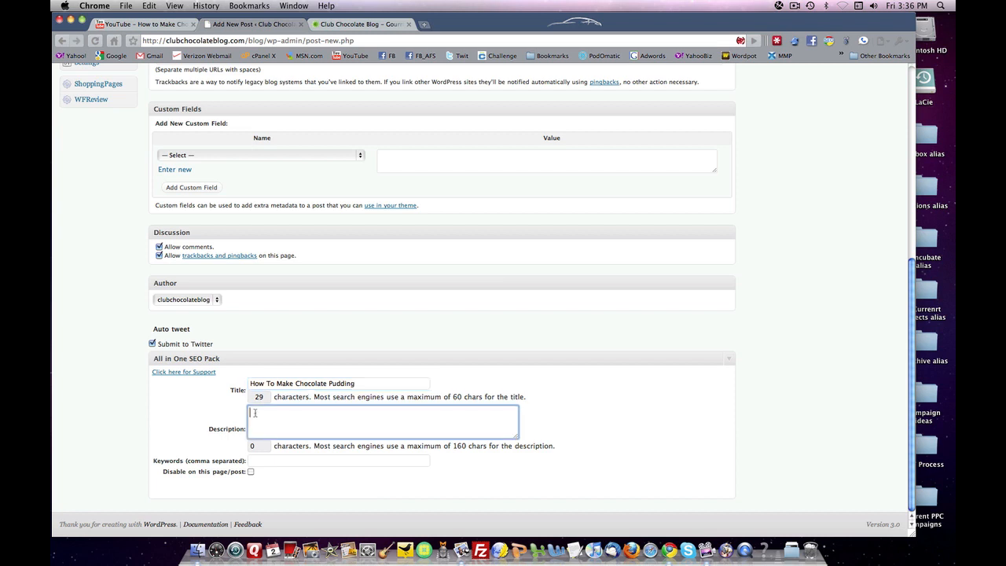
text(How To Make Chocolate Pudding)
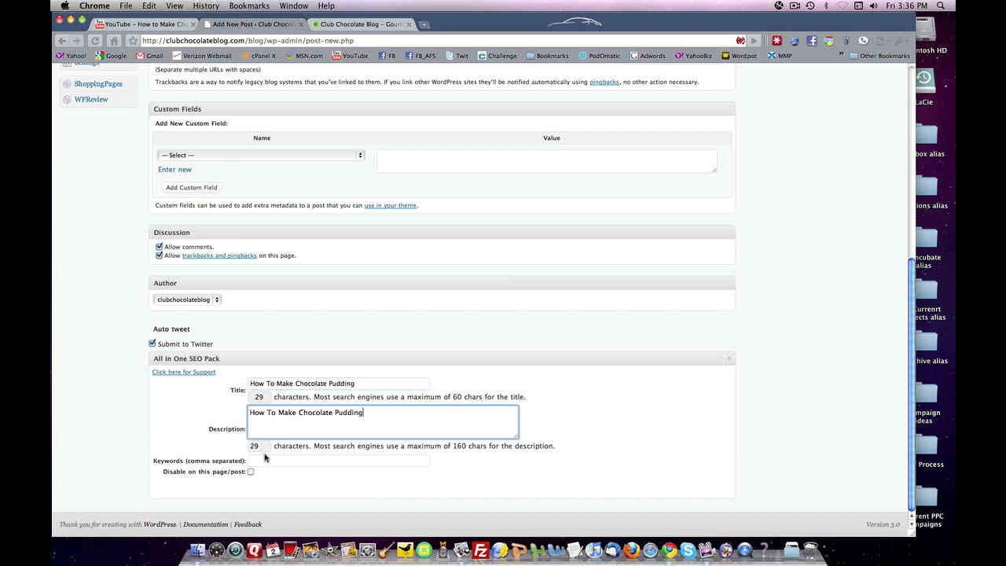
Step: Enter 'How To Make Chocolate Pudding' as SEO keywords and finish the description with '--recipe for chocolate pudding.'
text(How To Make Chocolate Pudding)
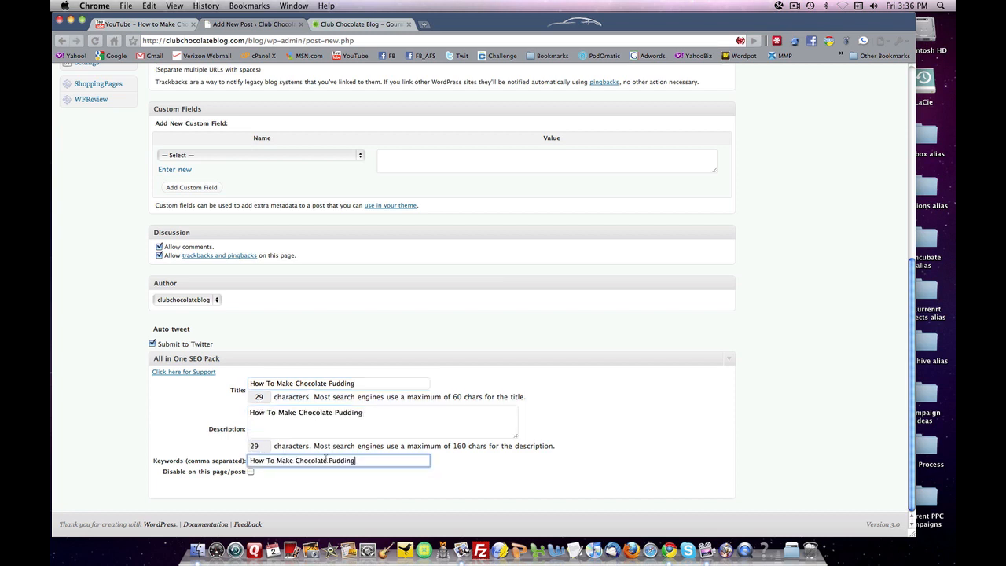
text(,)
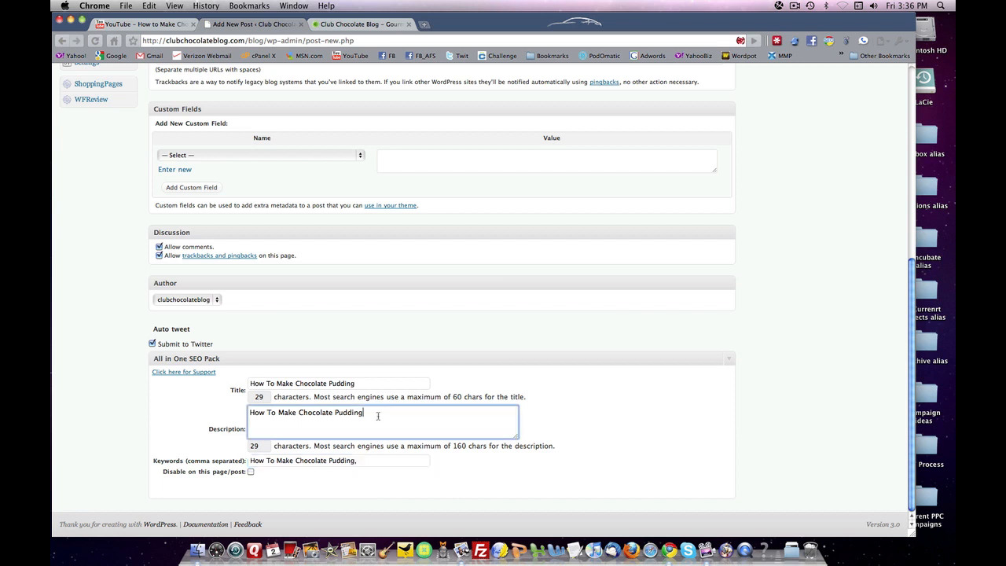
text(-)
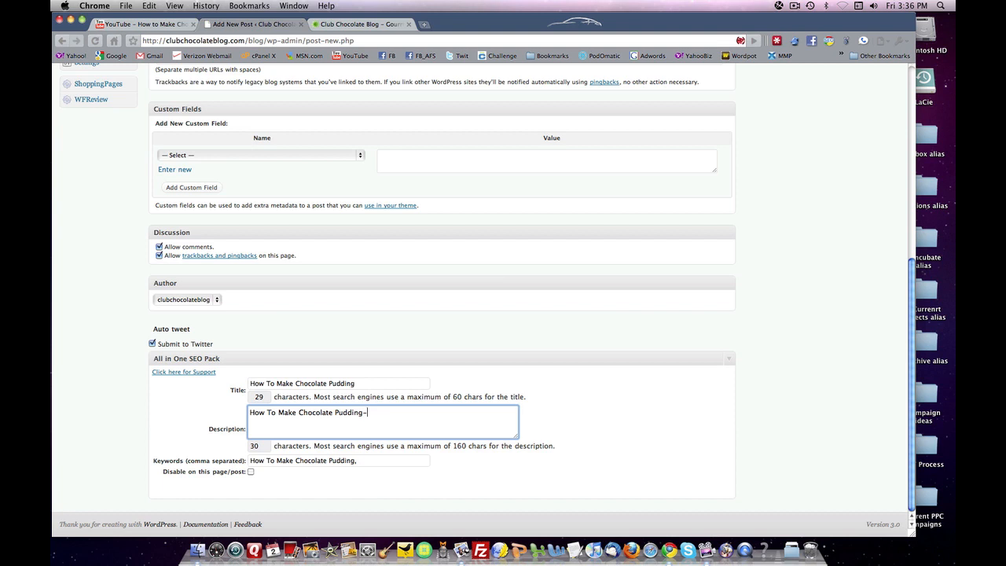
text(red)
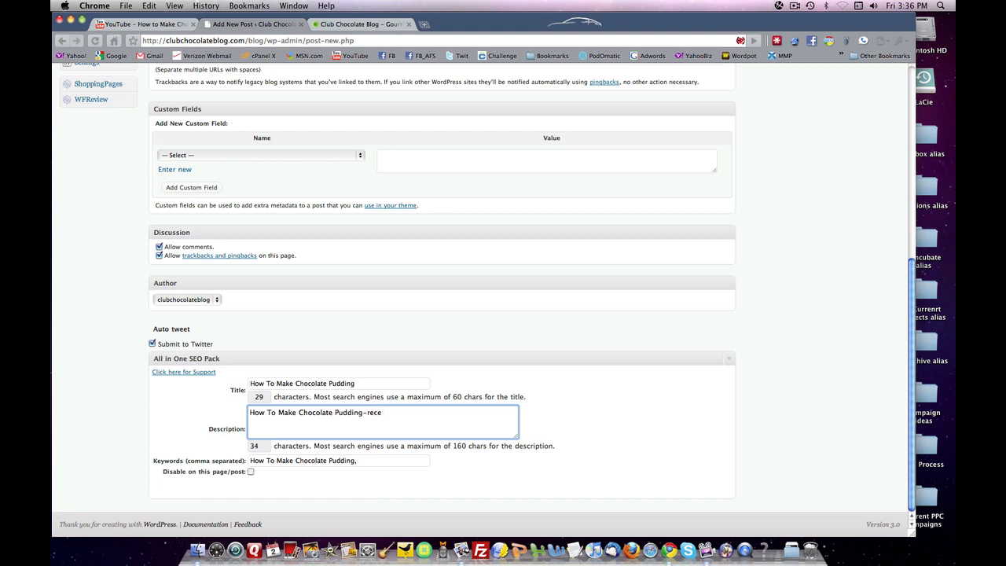
key(Backspace)
text(ipe for chocolate pudd)
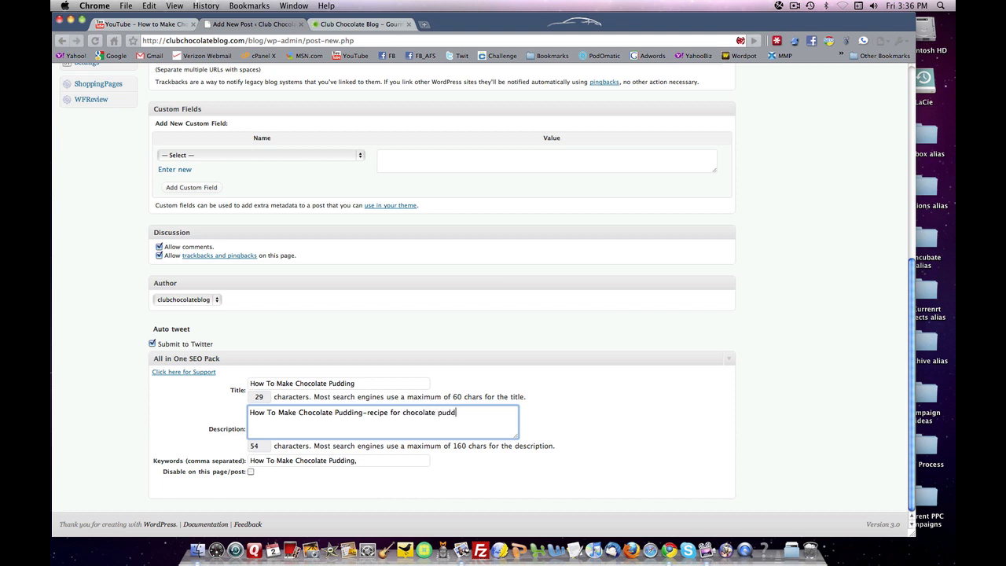
text(ing.)
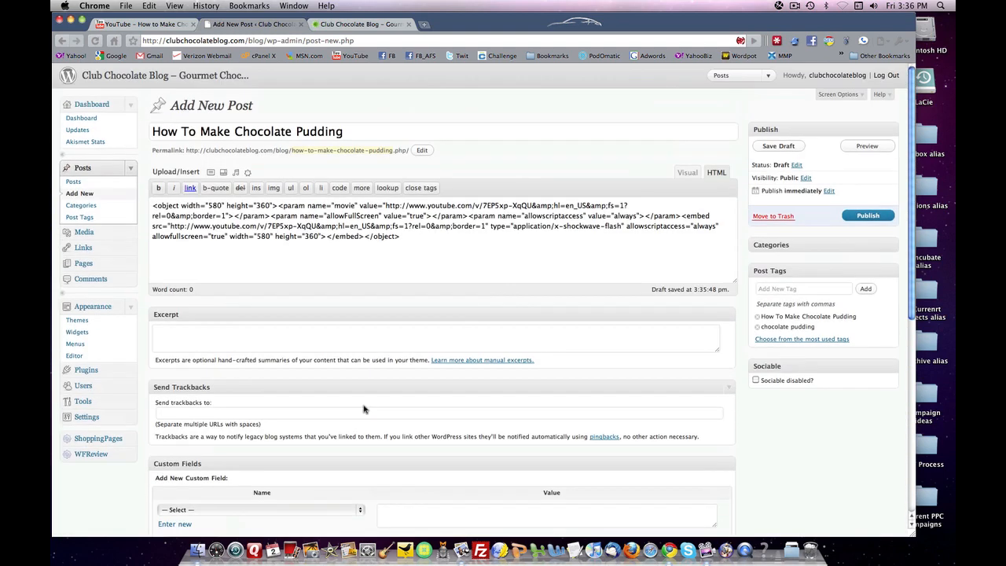
mouse_move(833, 204)
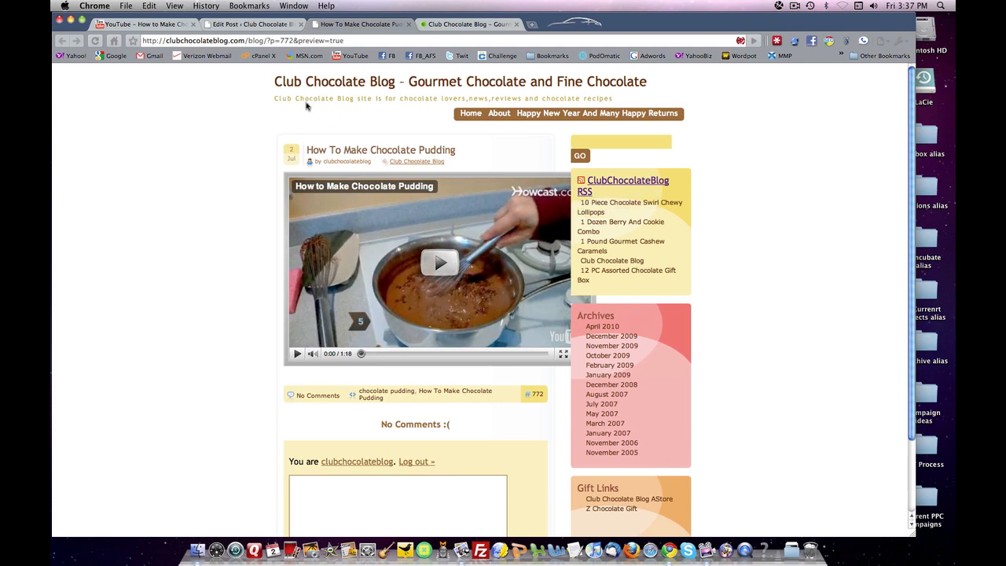
mouse_move(377, 288)
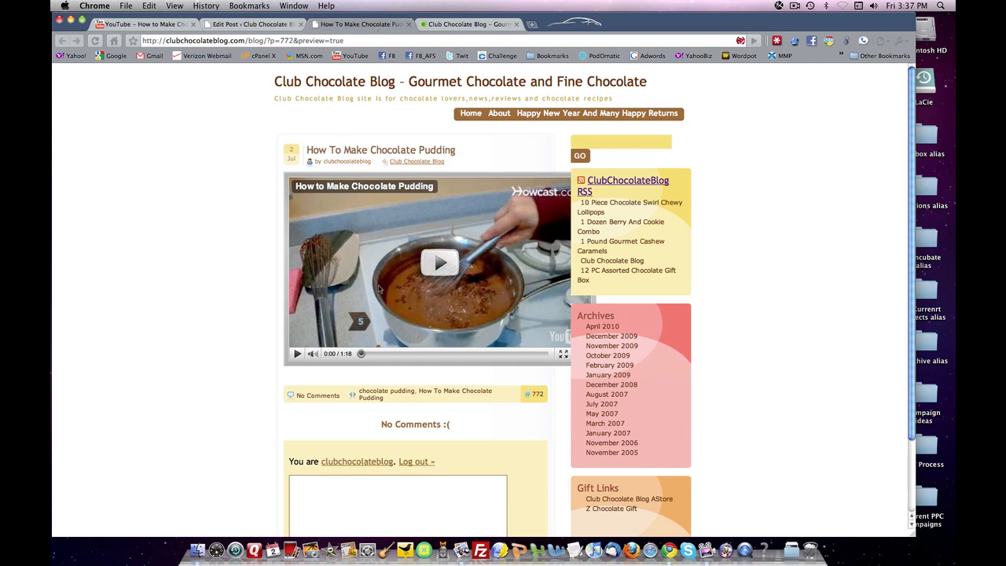
mouse_move(392, 368)
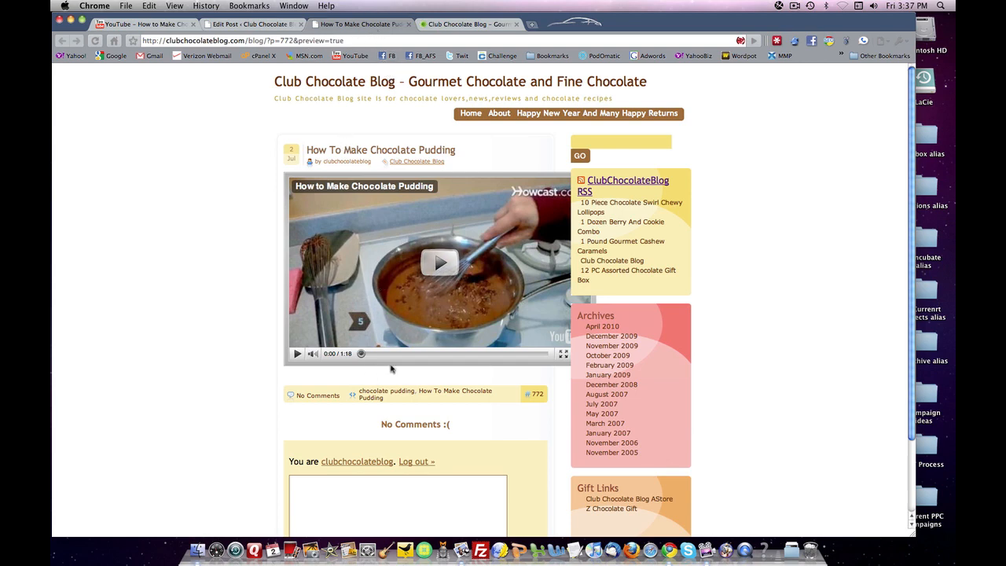
mouse_move(441, 264)
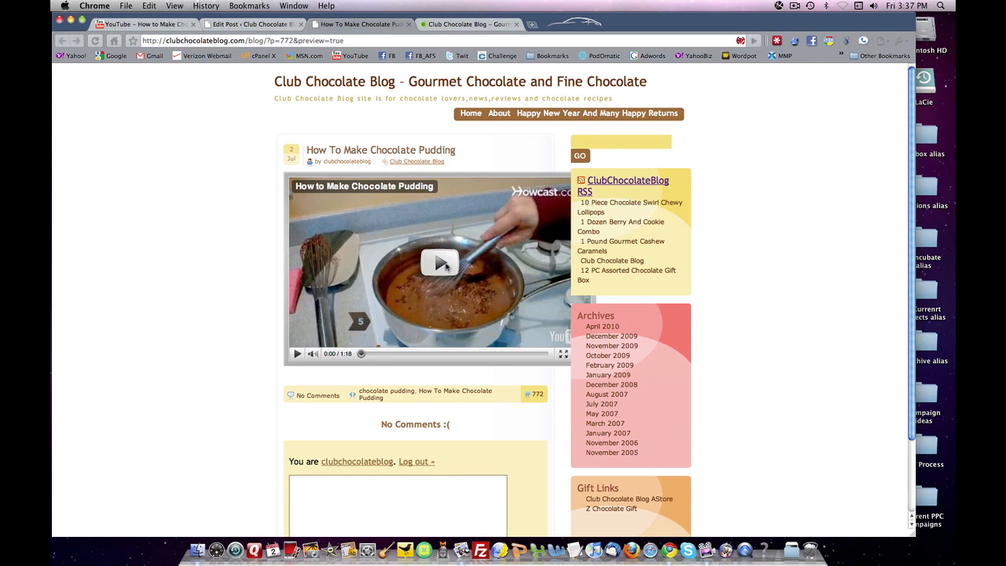
Step: Play the embedded pudding video in the blog preview for a few seconds, pause it, and return to YouTube
click(440, 264)
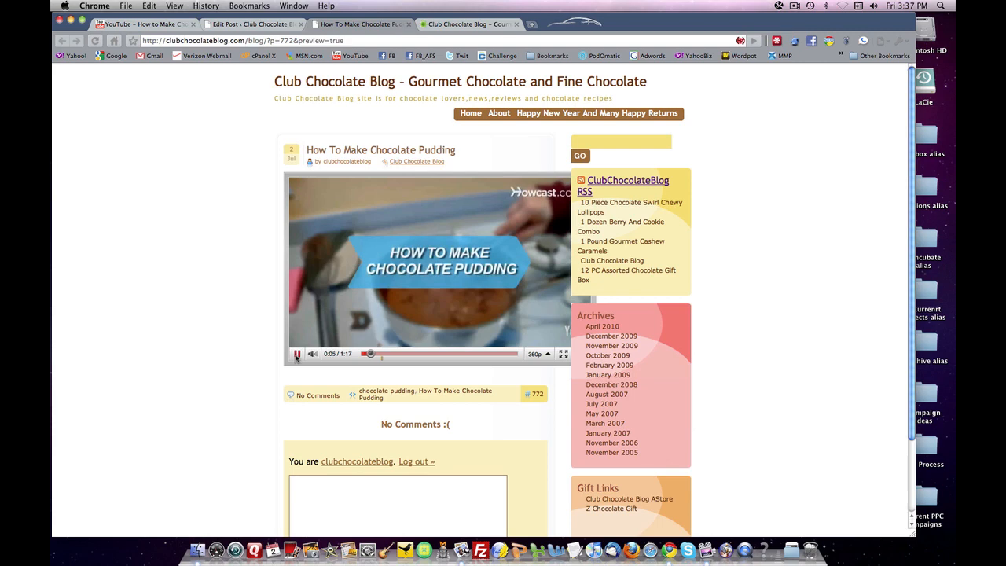
click(296, 353)
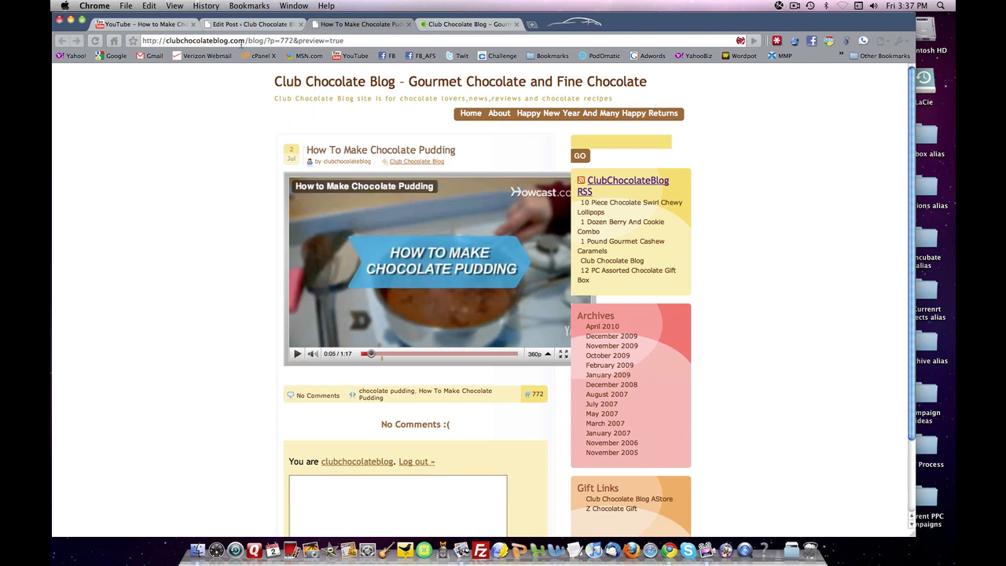
click(144, 24)
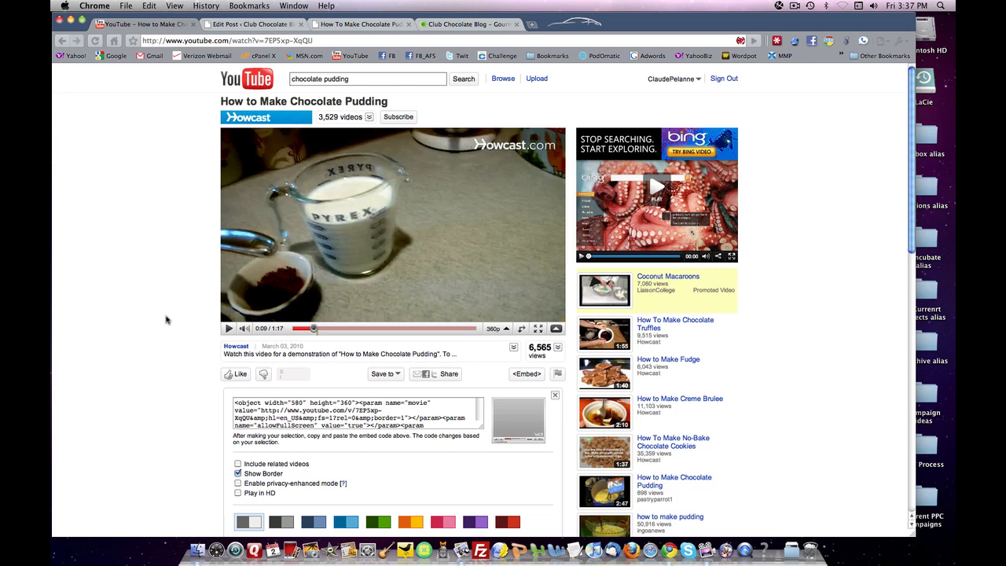
Step: Look over the YouTube embed options and return to the WordPress post editor
scroll(down, 3)
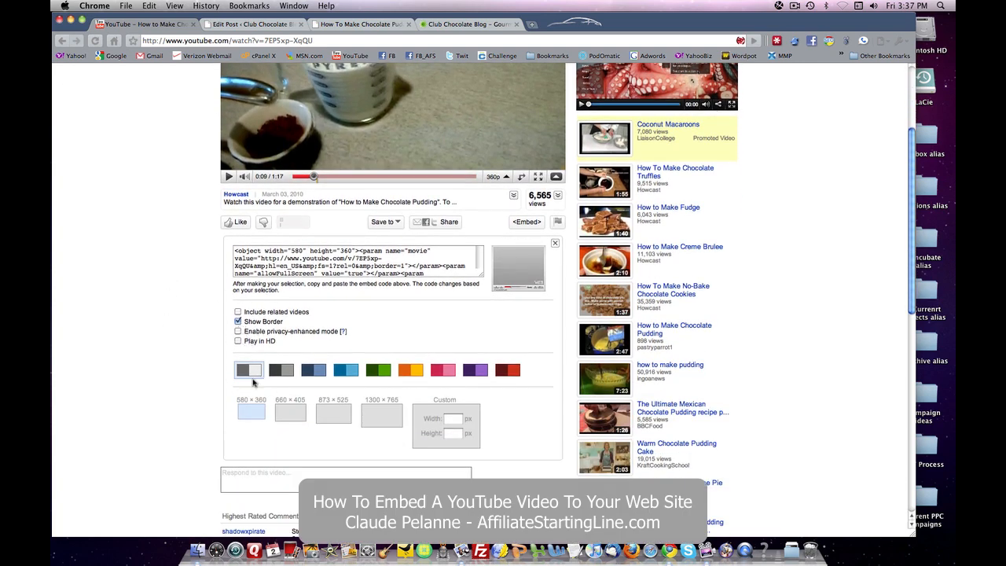
mouse_move(261, 400)
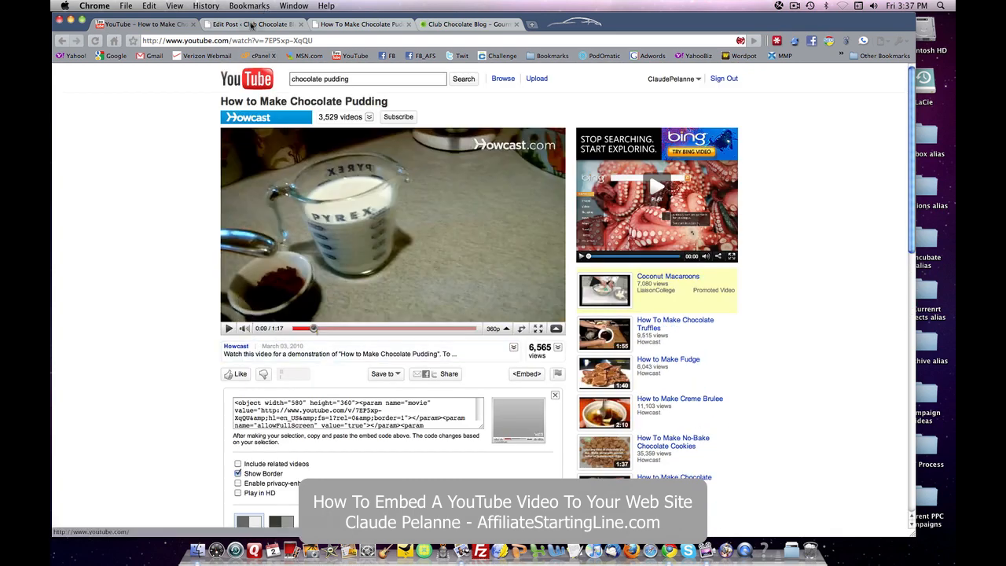
click(264, 25)
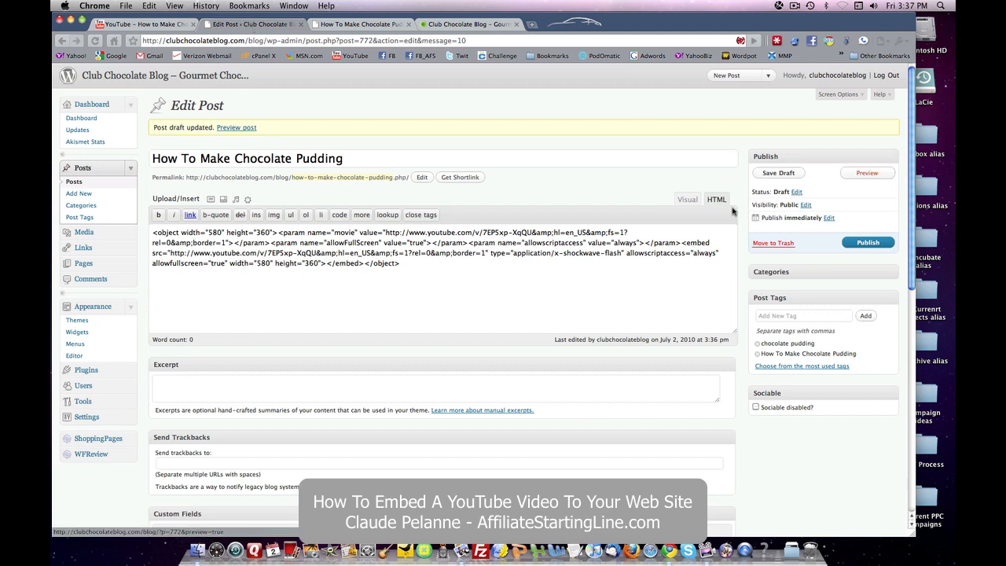
mouse_move(277, 129)
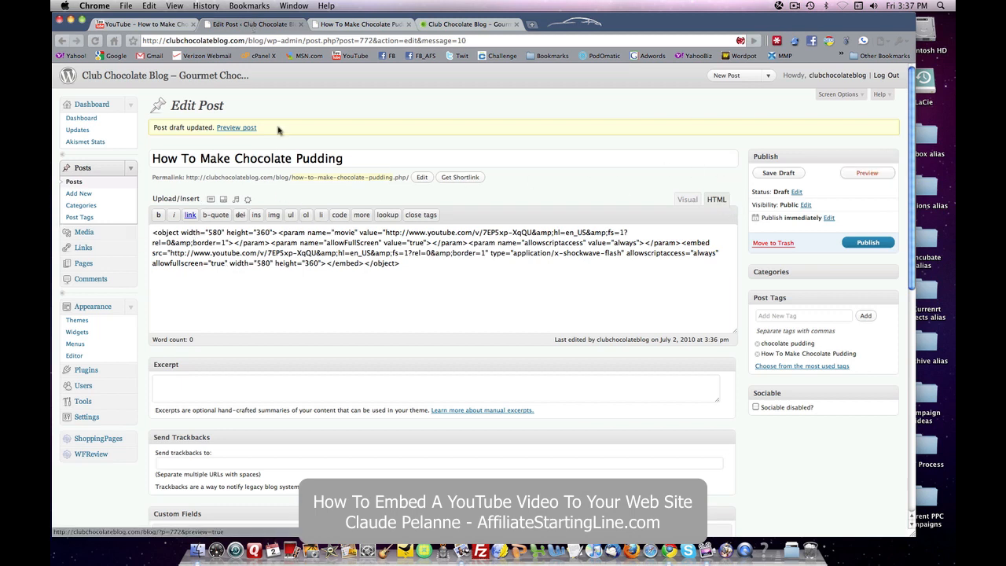
mouse_move(389, 63)
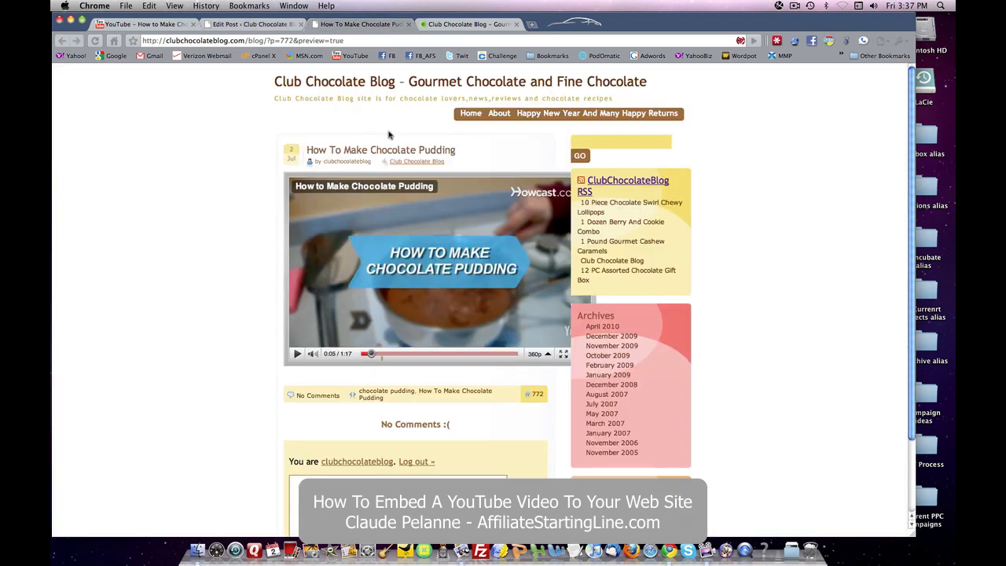
mouse_move(223, 114)
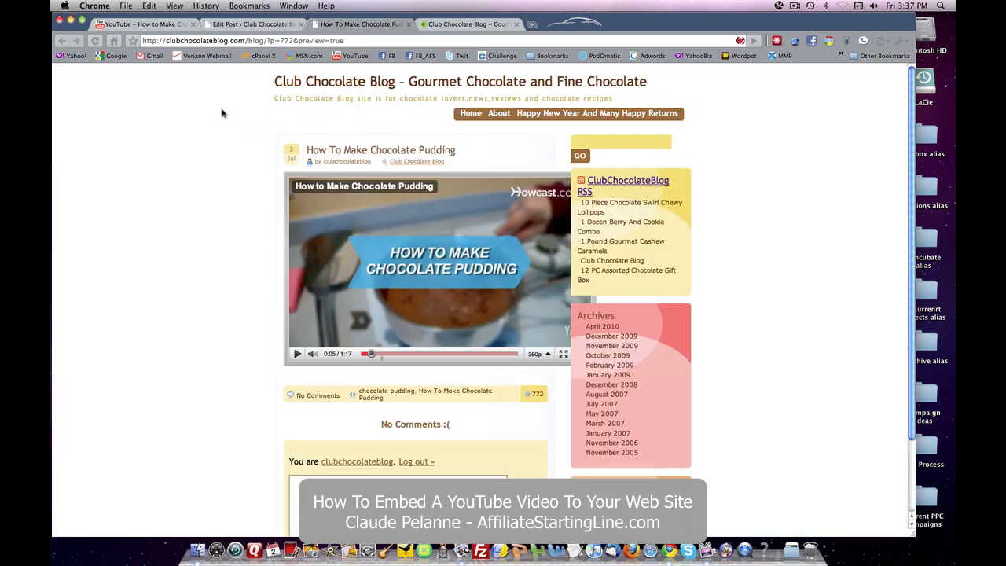